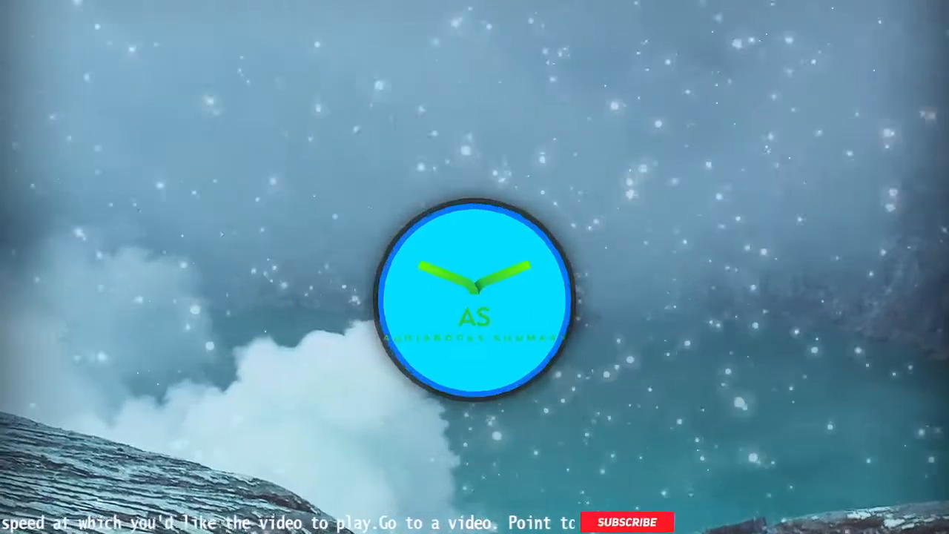
{"action": "left_click", "coordinate": [626, 521]}
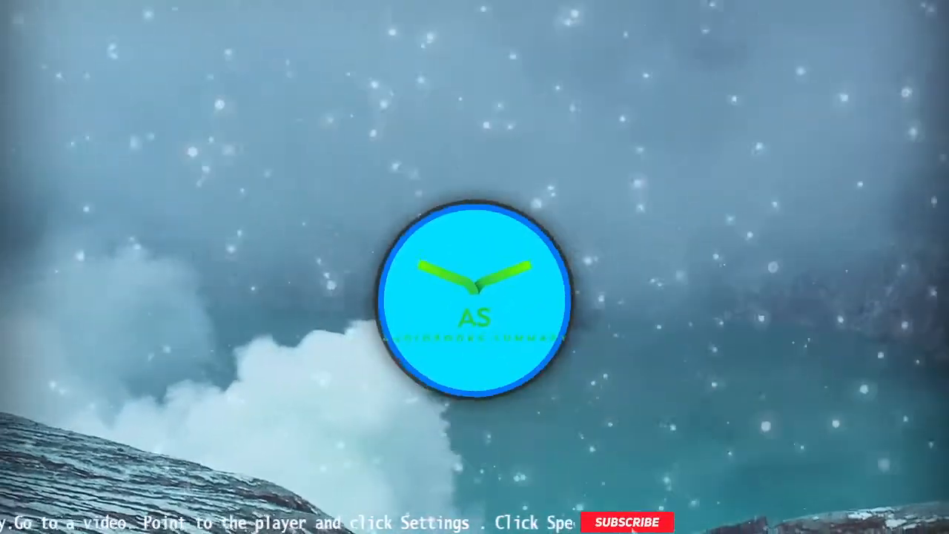
{"action": "left_click", "coordinate": [605, 521]}
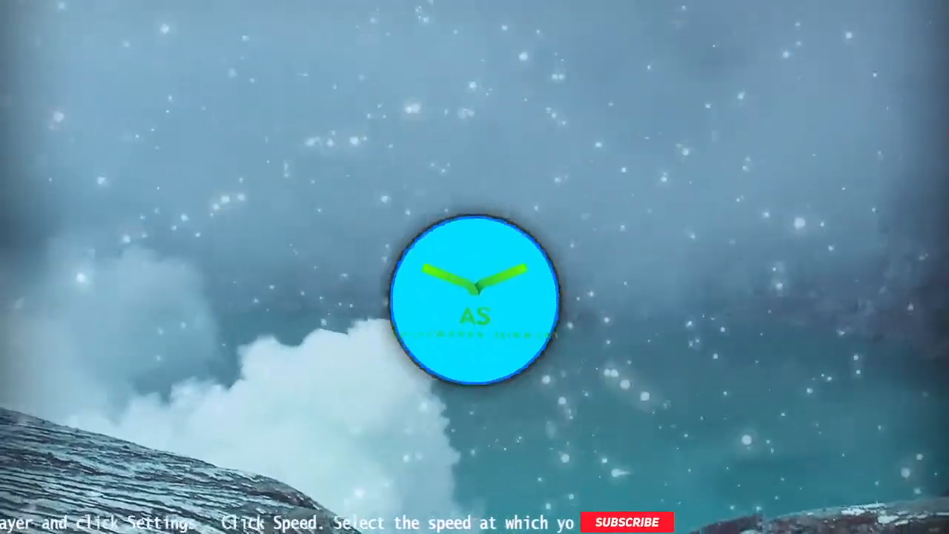
{"action": "left_click", "coordinate": [627, 521]}
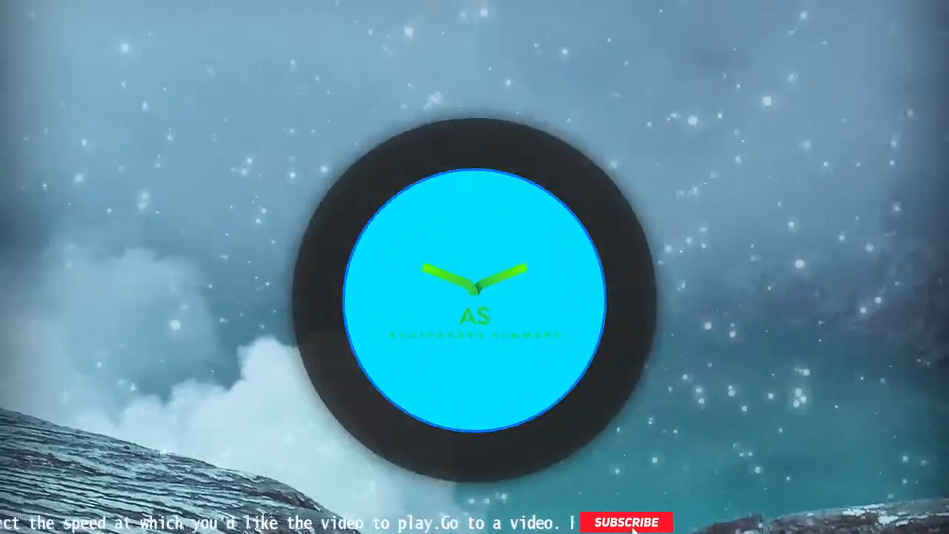
{"action": "left_click", "coordinate": [627, 521]}
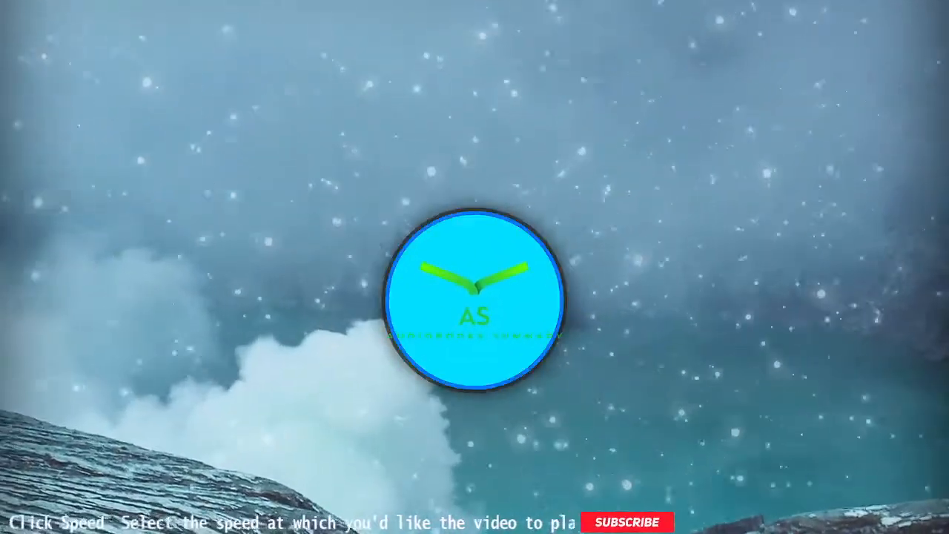
{"action": "left_click", "coordinate": [624, 521]}
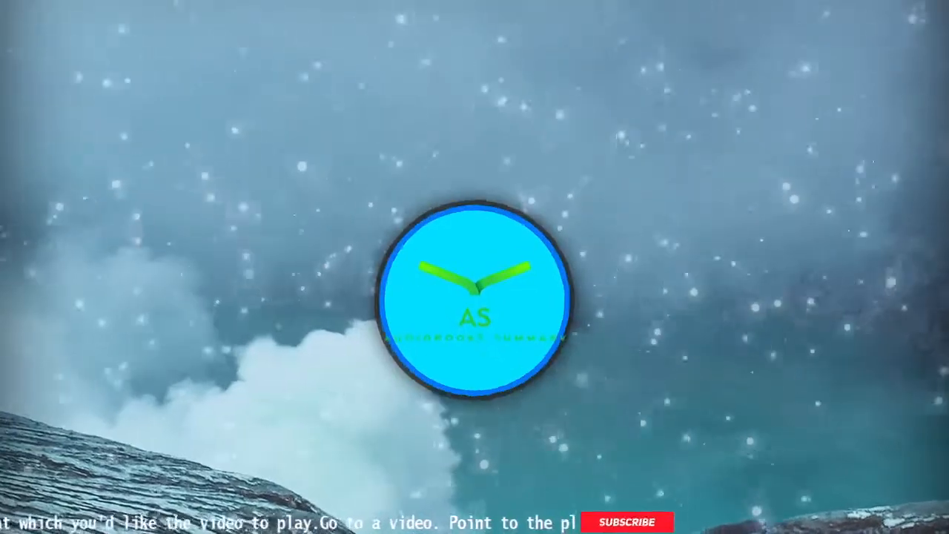
{"action": "left_click", "coordinate": [627, 521]}
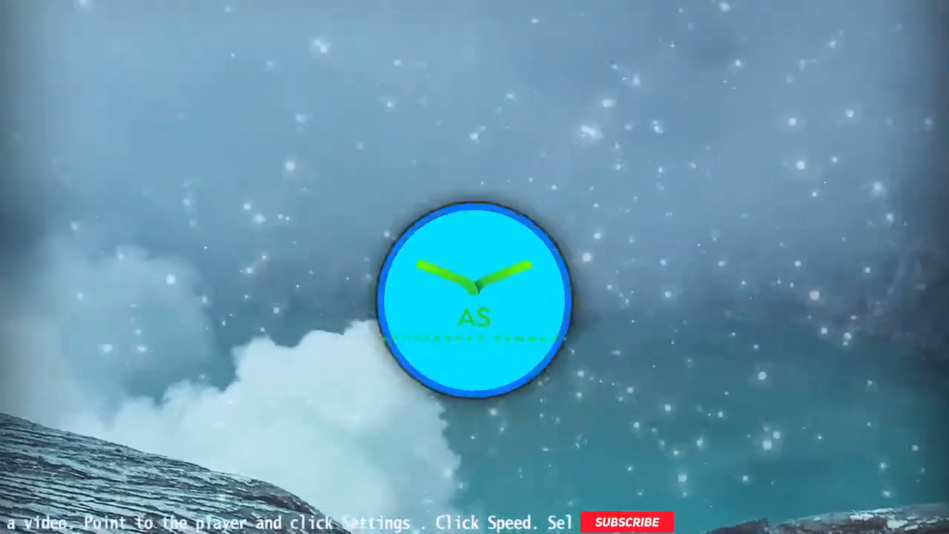
{"action": "left_click", "coordinate": [626, 521]}
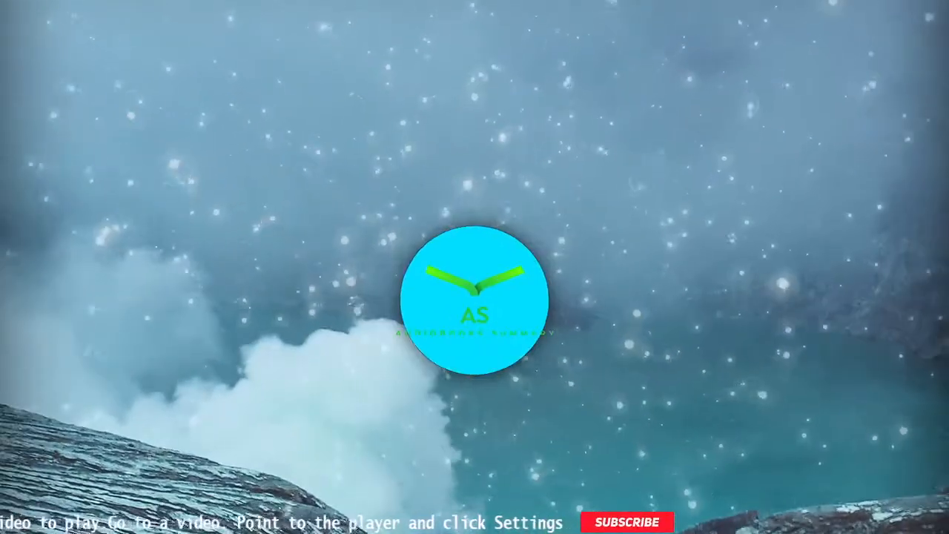
{"action": "left_click", "coordinate": [627, 521]}
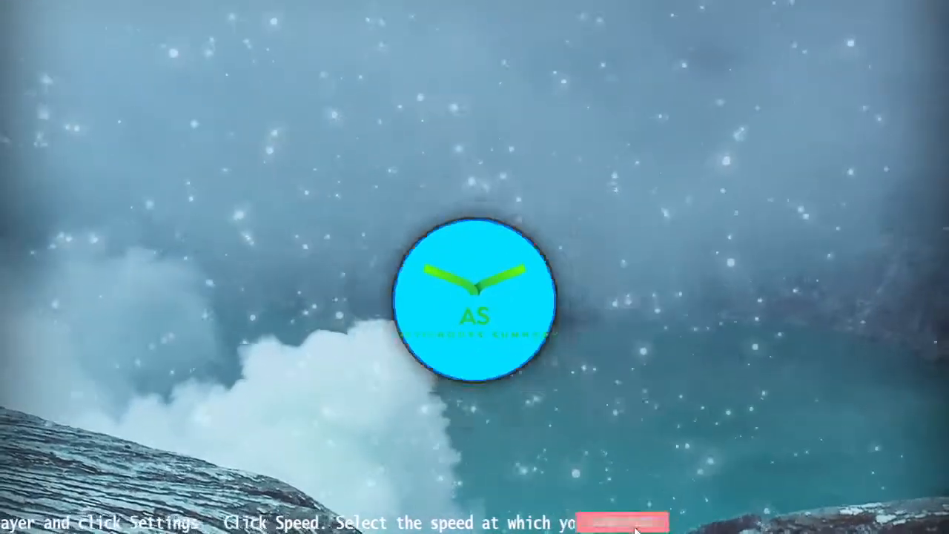
{"action": "left_click", "coordinate": [624, 521]}
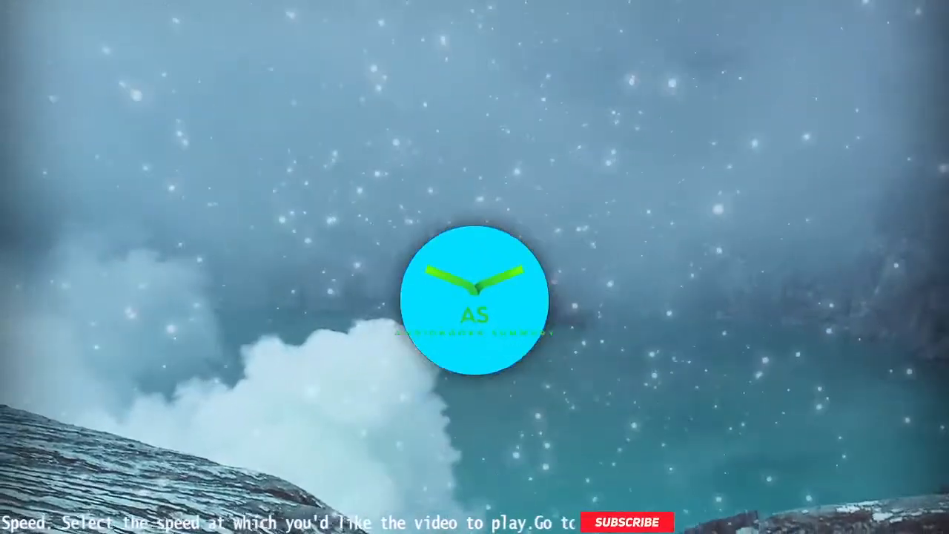
{"action": "left_click", "coordinate": [625, 521]}
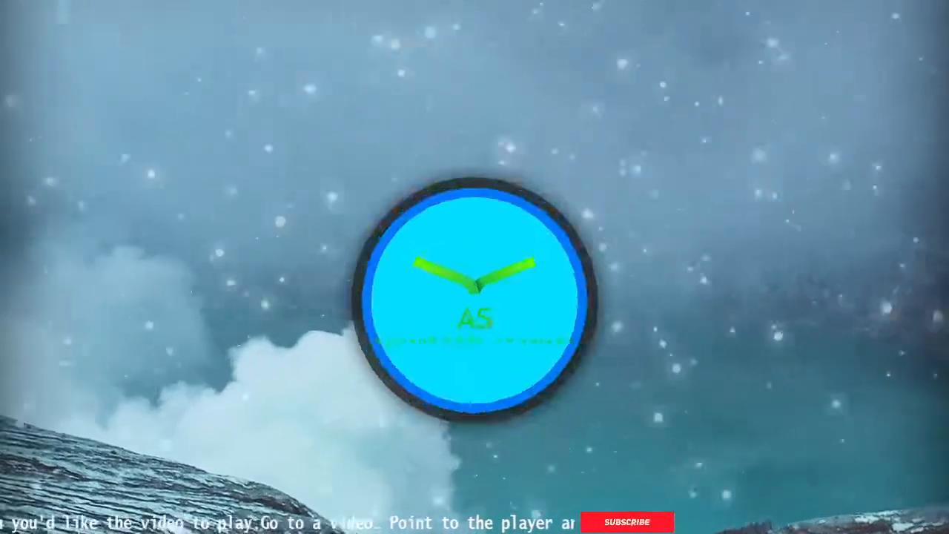
{"action": "left_click", "coordinate": [626, 521]}
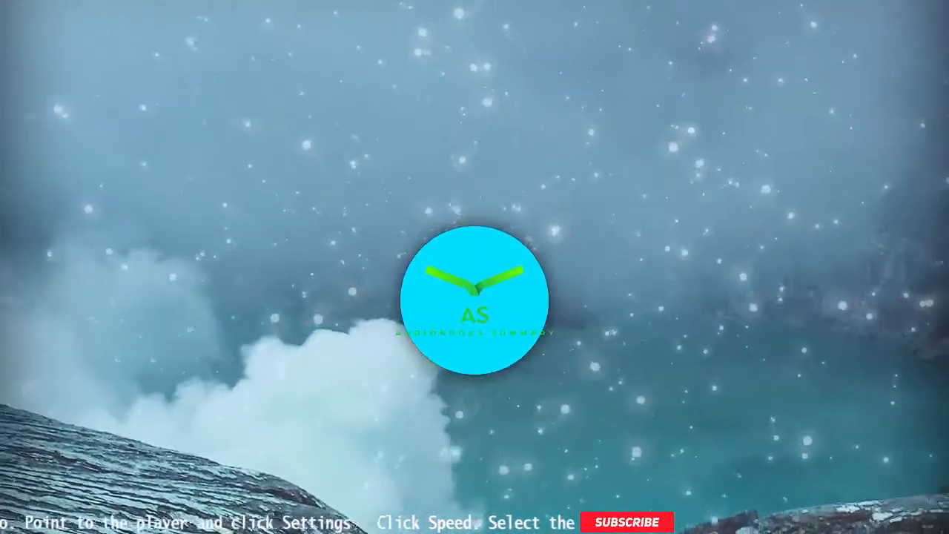
{"action": "left_click", "coordinate": [625, 521]}
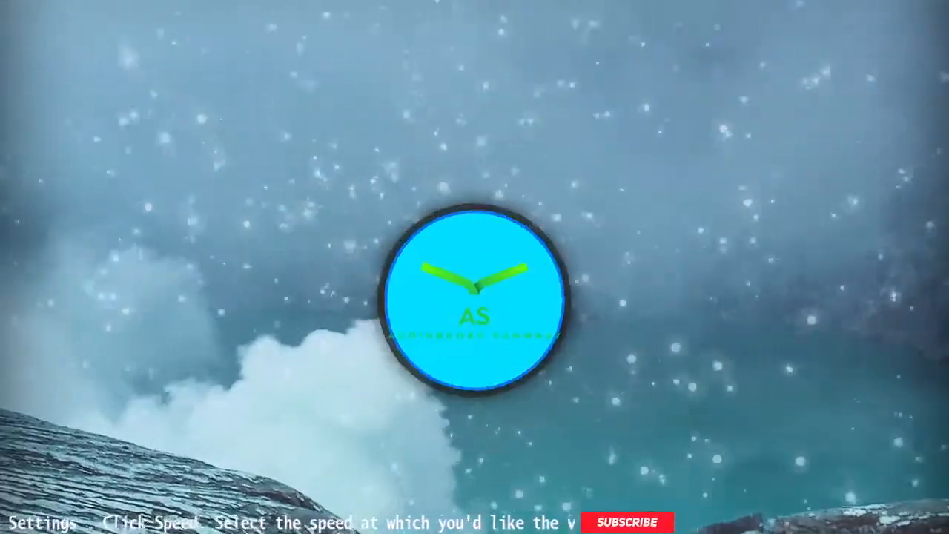
{"action": "left_click", "coordinate": [627, 521]}
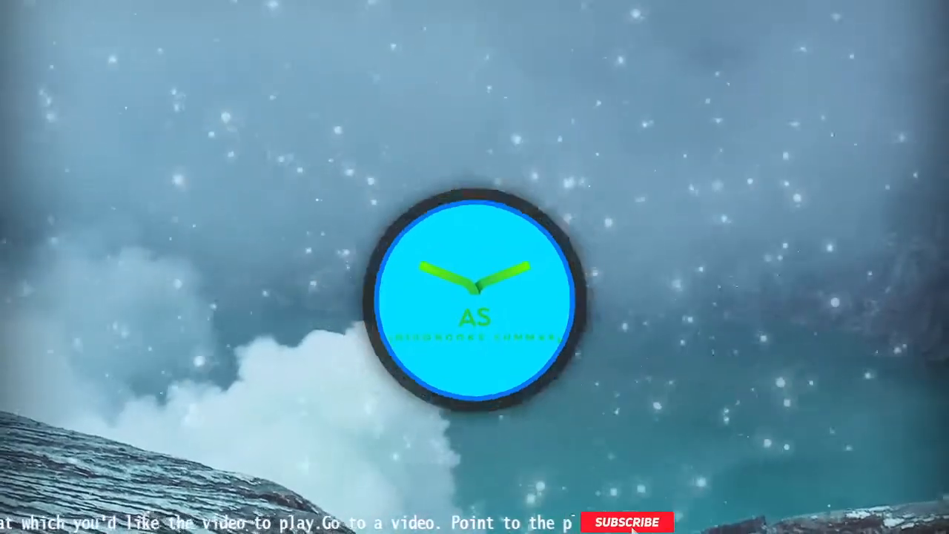
{"action": "left_click", "coordinate": [626, 521]}
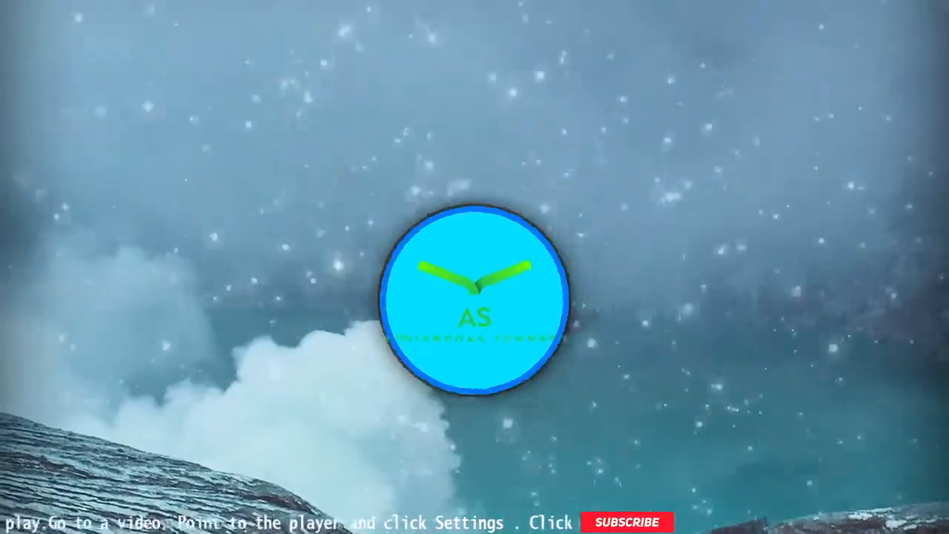
{"action": "left_click", "coordinate": [623, 521]}
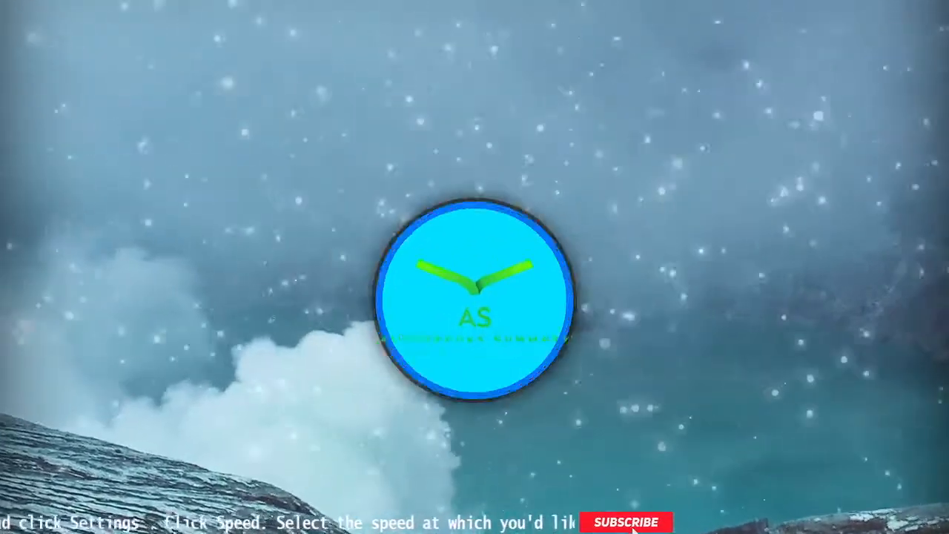
{"action": "left_click", "coordinate": [625, 521]}
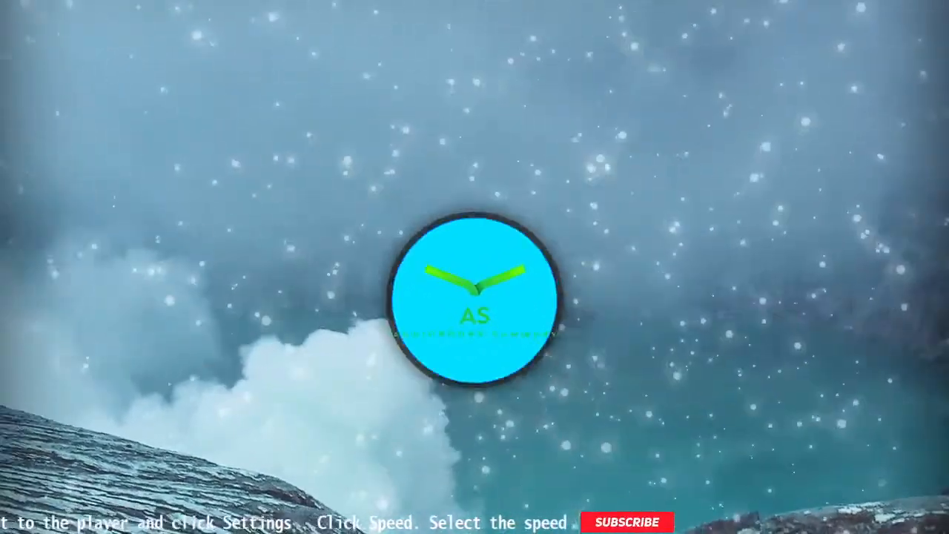
{"action": "left_click", "coordinate": [624, 521]}
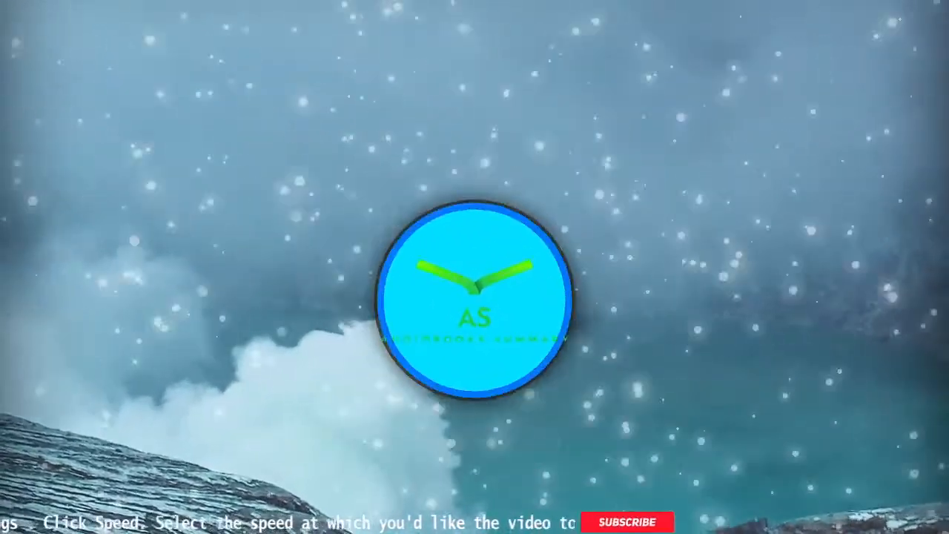
{"action": "left_click", "coordinate": [627, 522]}
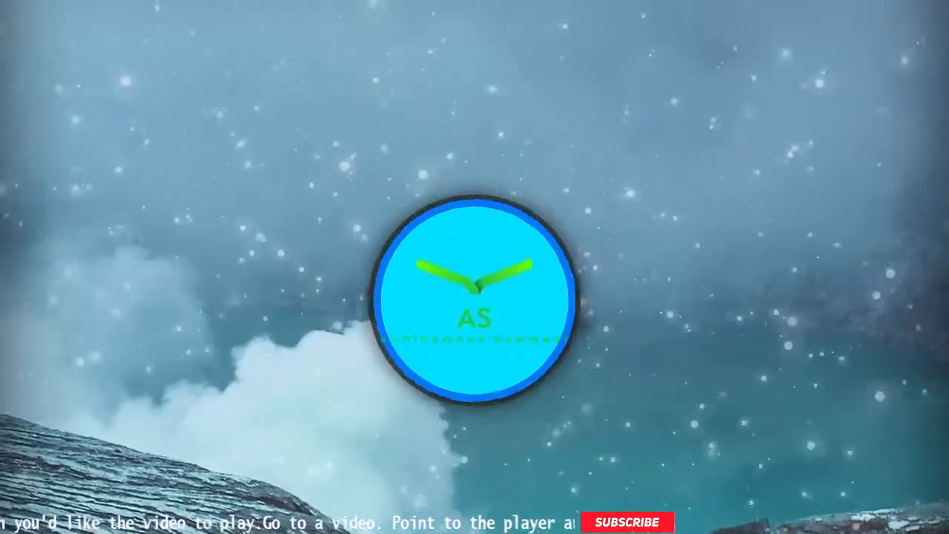
{"action": "left_click", "coordinate": [627, 521]}
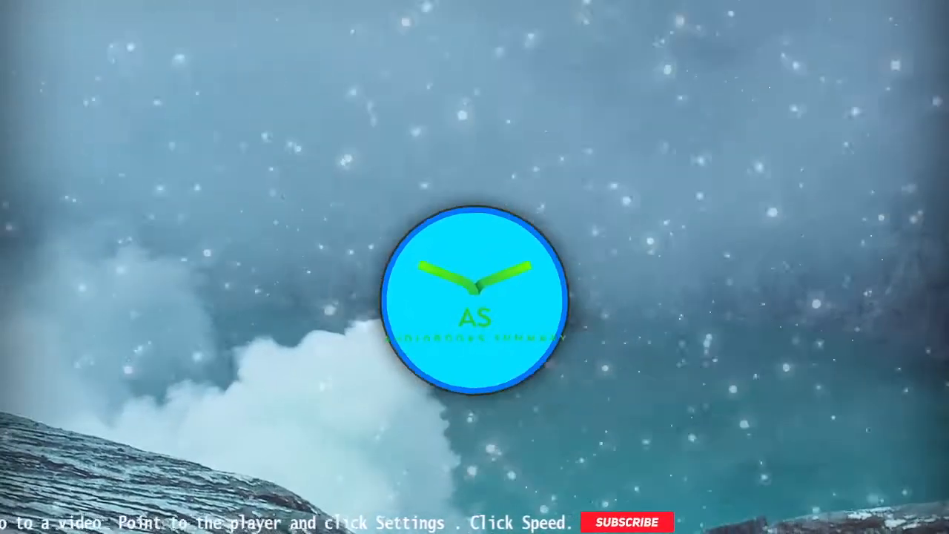
{"action": "left_click", "coordinate": [627, 521]}
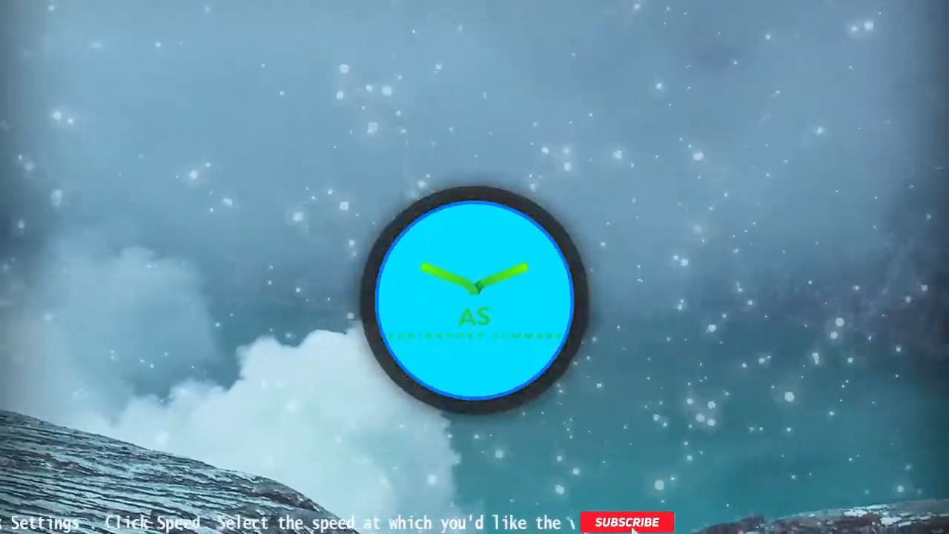
{"action": "left_click", "coordinate": [626, 521]}
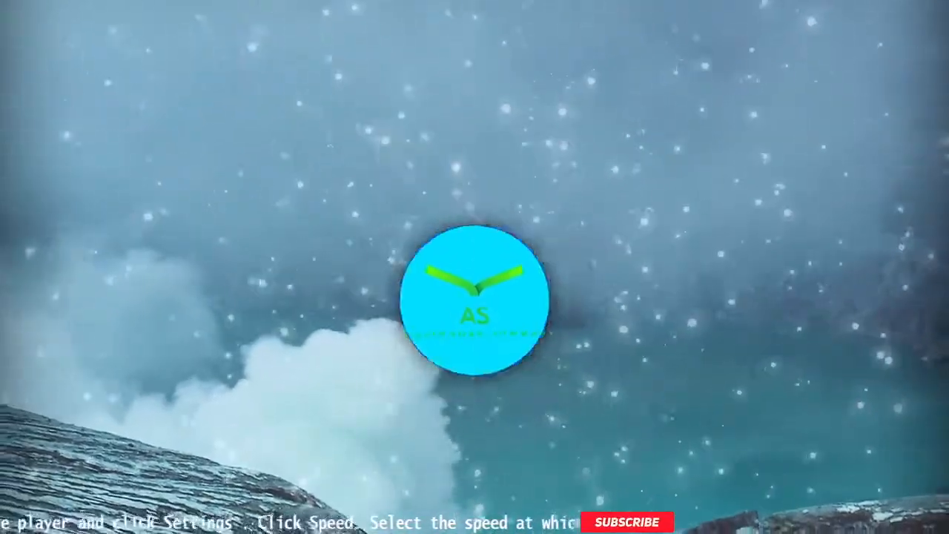
{"action": "left_click", "coordinate": [626, 521]}
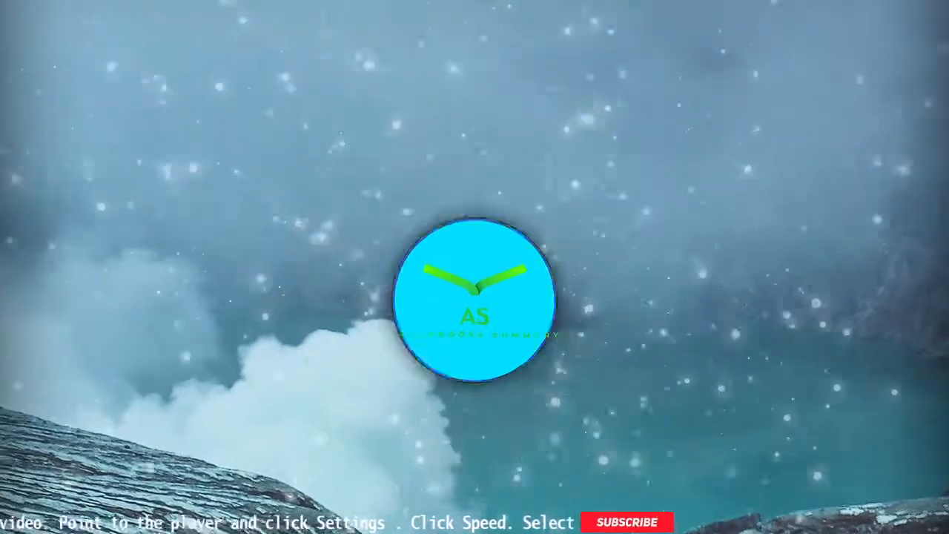
{"action": "left_click", "coordinate": [626, 521]}
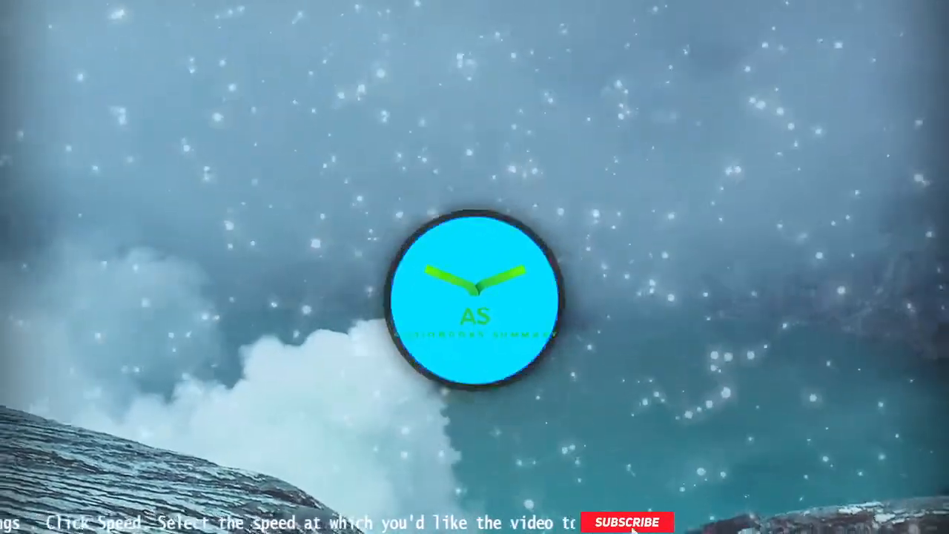
{"action": "left_click", "coordinate": [626, 521]}
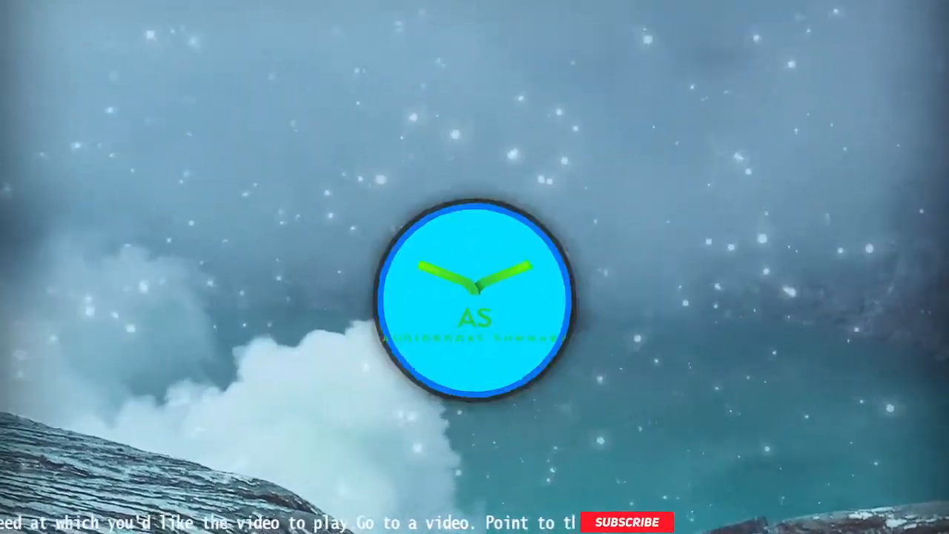
{"action": "left_click", "coordinate": [626, 521]}
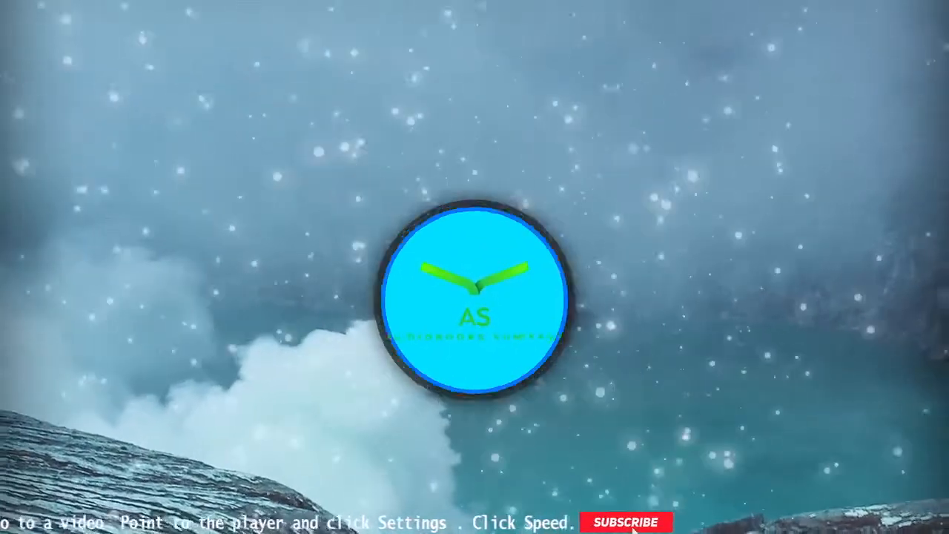
{"action": "left_click", "coordinate": [626, 521]}
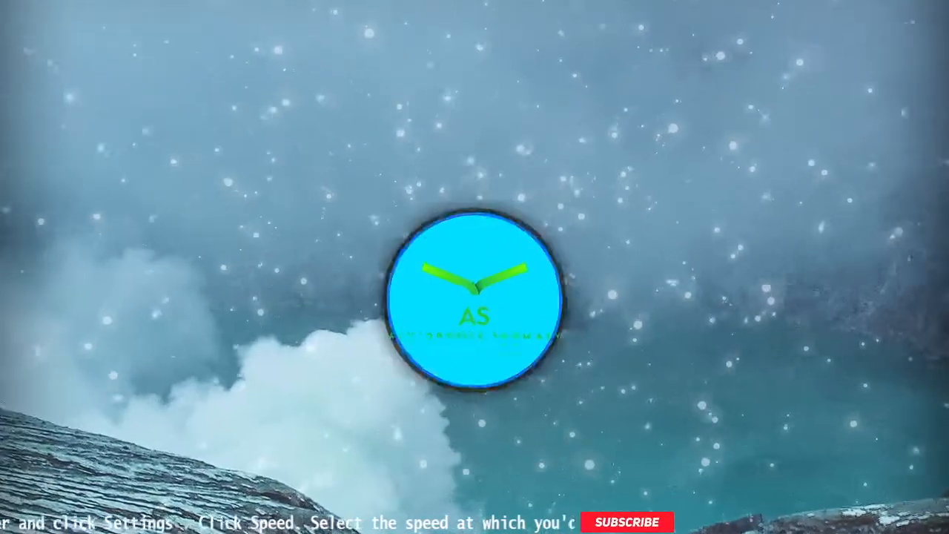
{"action": "left_click", "coordinate": [626, 521]}
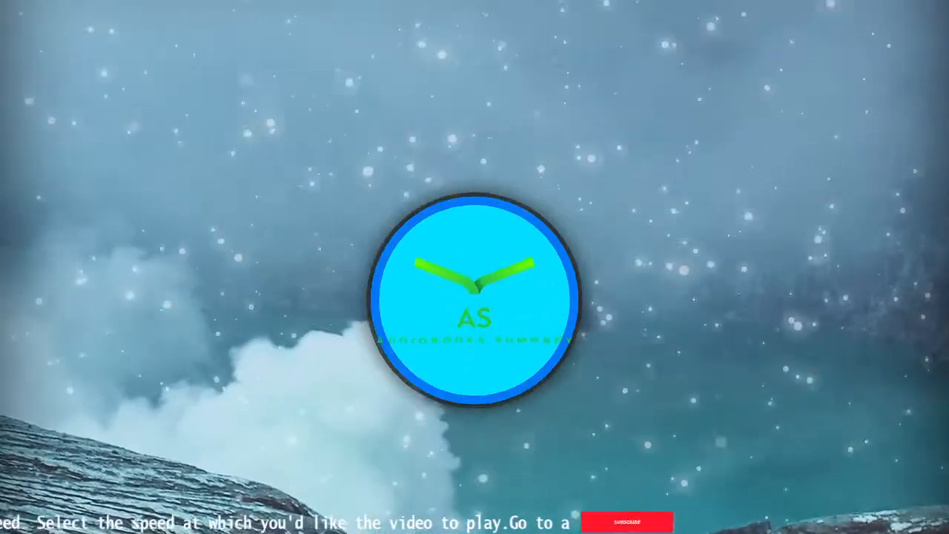
{"action": "left_click", "coordinate": [626, 521]}
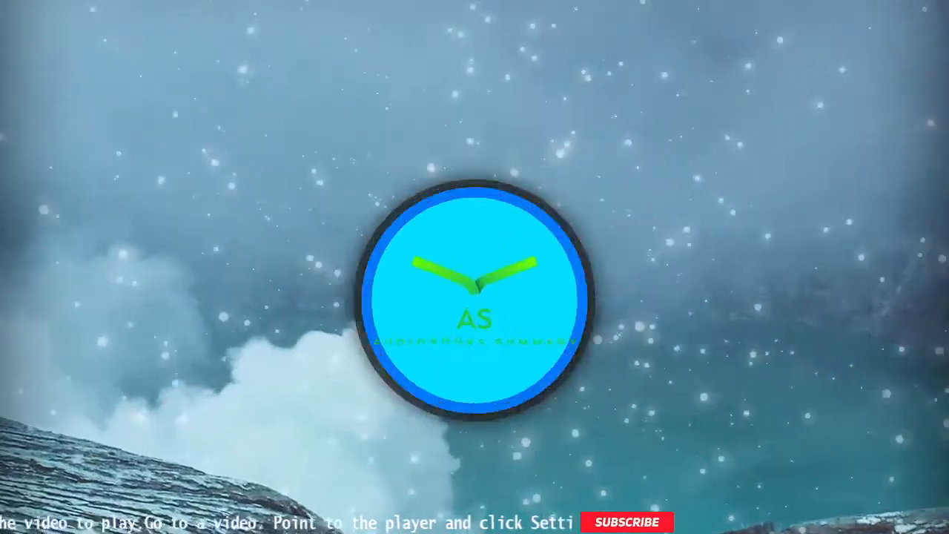
{"action": "left_click", "coordinate": [625, 521]}
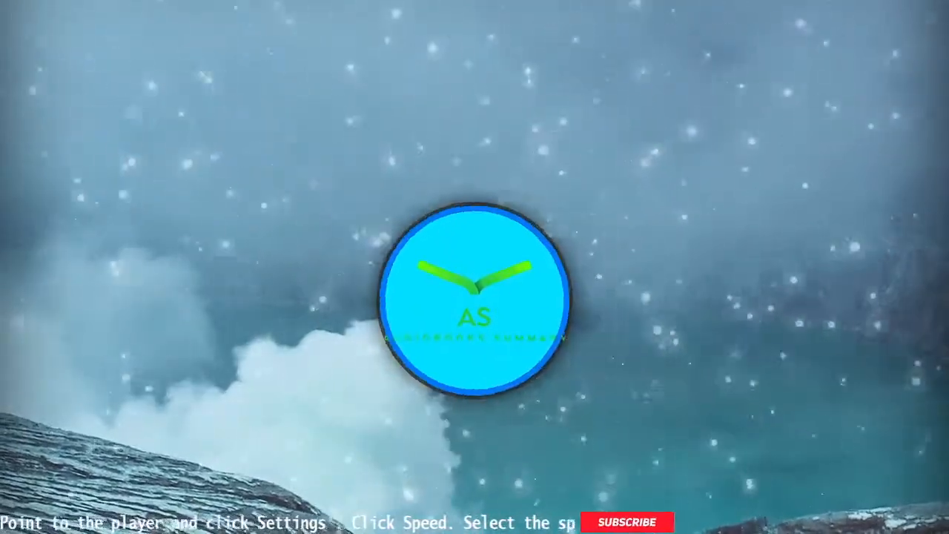
{"action": "left_click", "coordinate": [627, 521]}
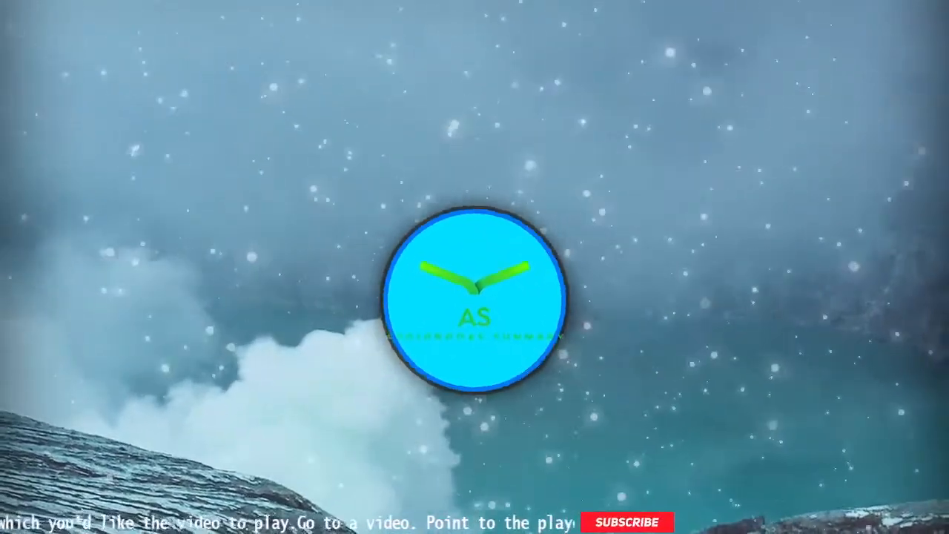
{"action": "left_click", "coordinate": [607, 521]}
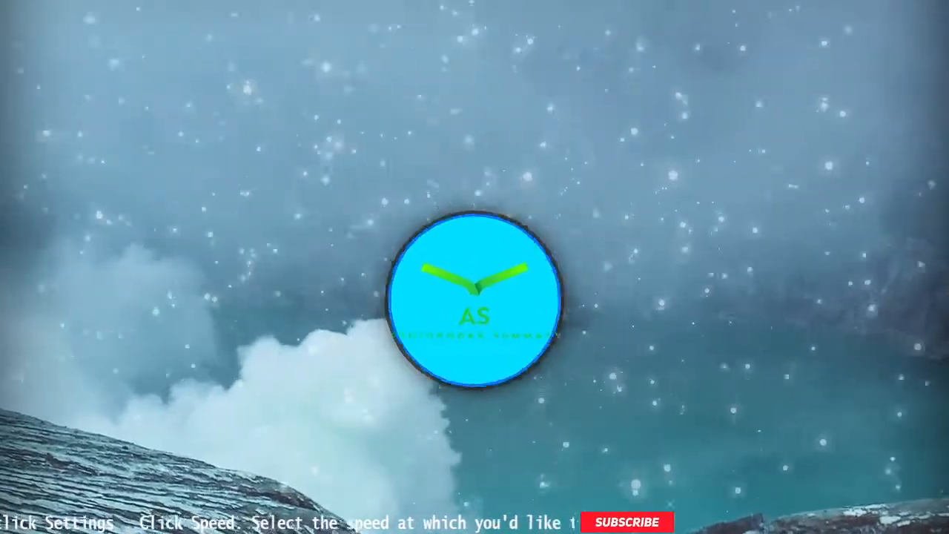
{"action": "left_click", "coordinate": [624, 521]}
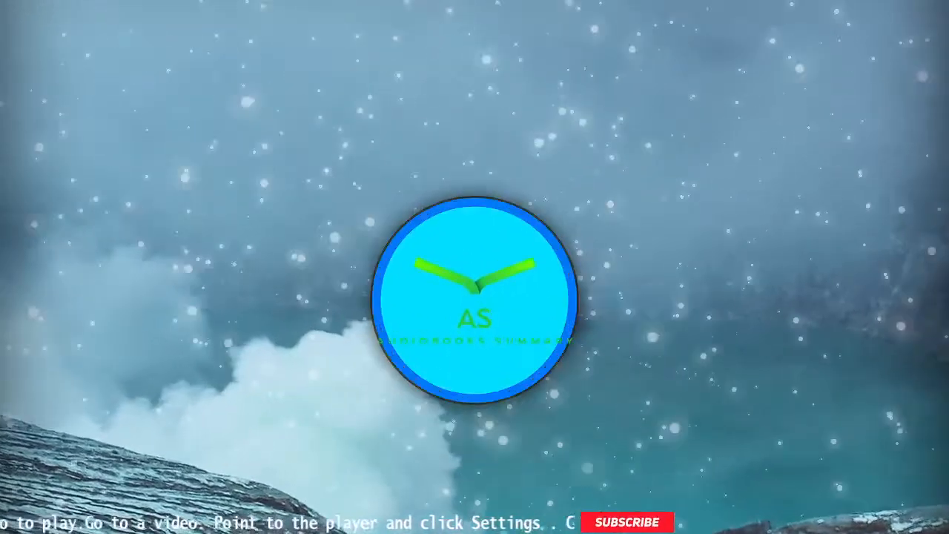
{"action": "left_click", "coordinate": [626, 521]}
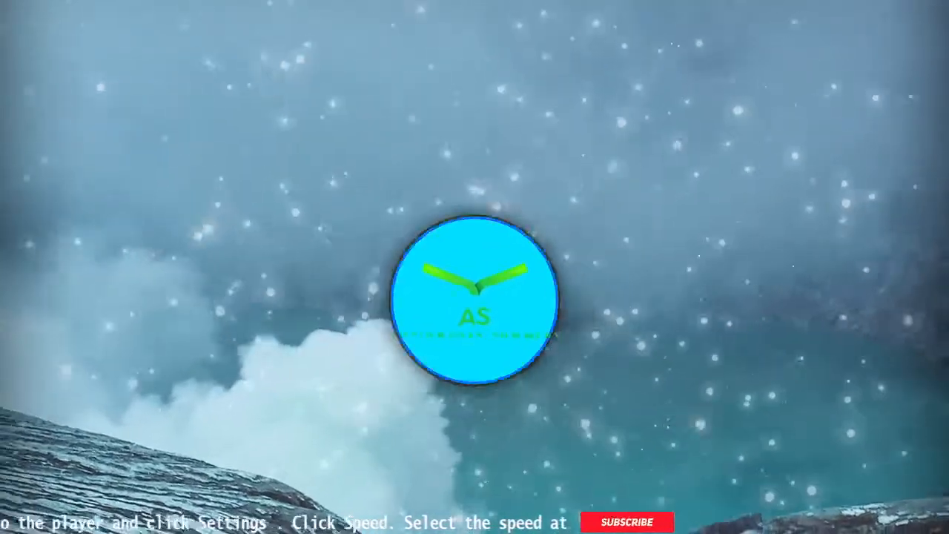
{"action": "left_click", "coordinate": [608, 521]}
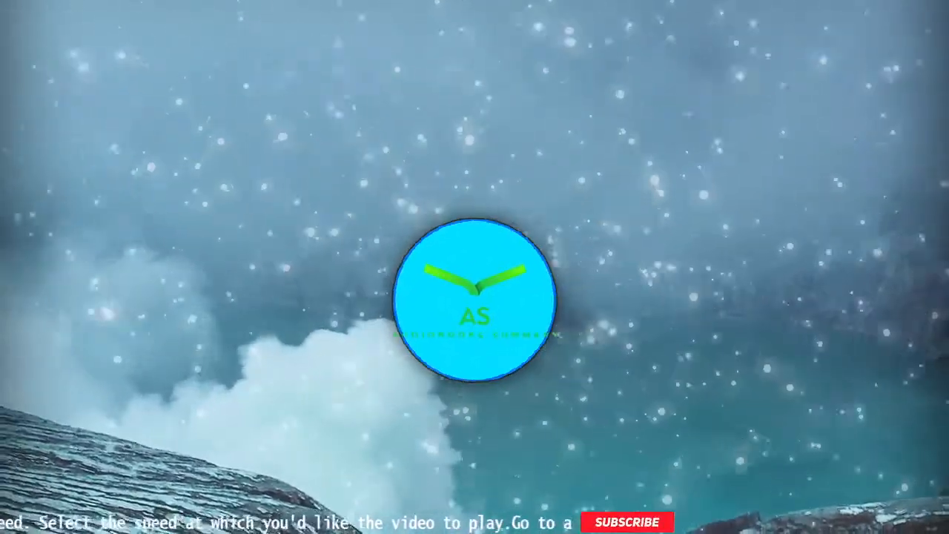
{"action": "left_click", "coordinate": [627, 521]}
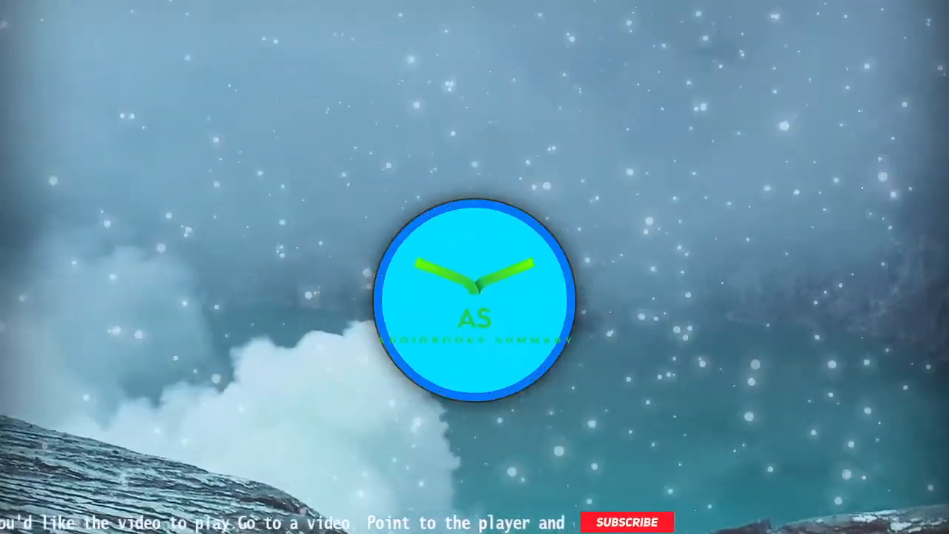
{"action": "left_click", "coordinate": [626, 522]}
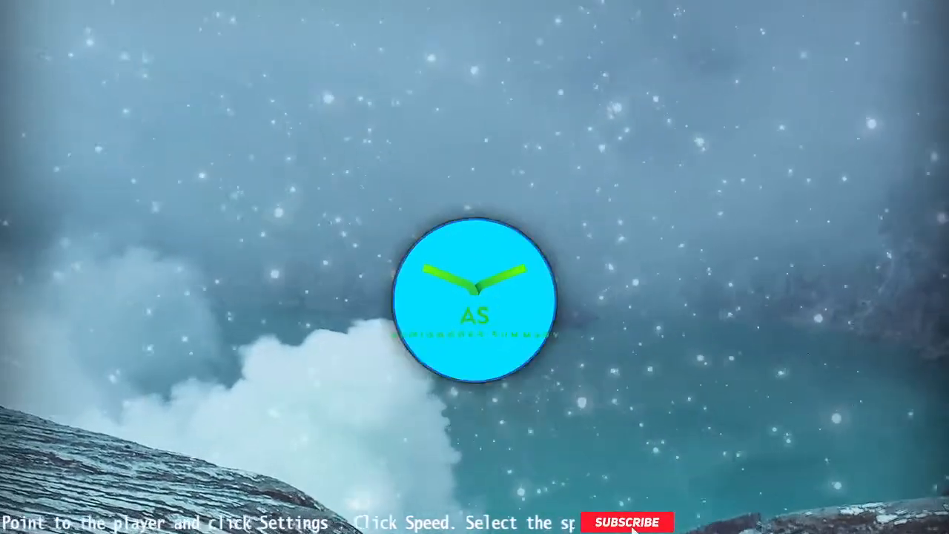
{"action": "left_click", "coordinate": [627, 521]}
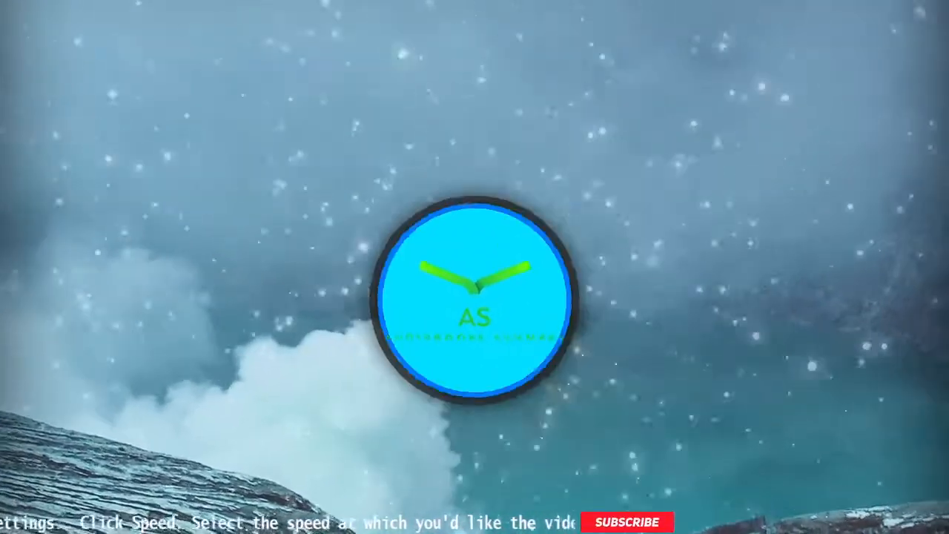
{"action": "left_click", "coordinate": [607, 521]}
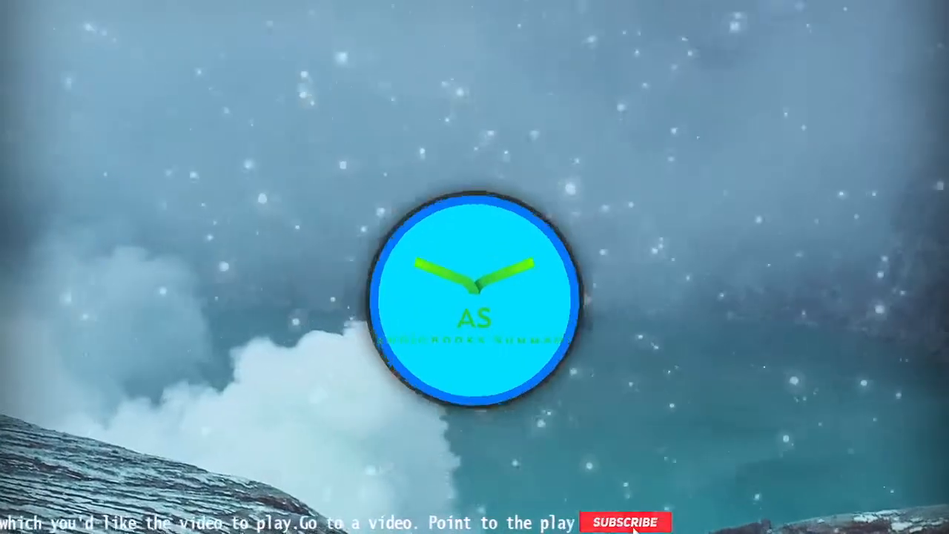
{"action": "left_click", "coordinate": [624, 521]}
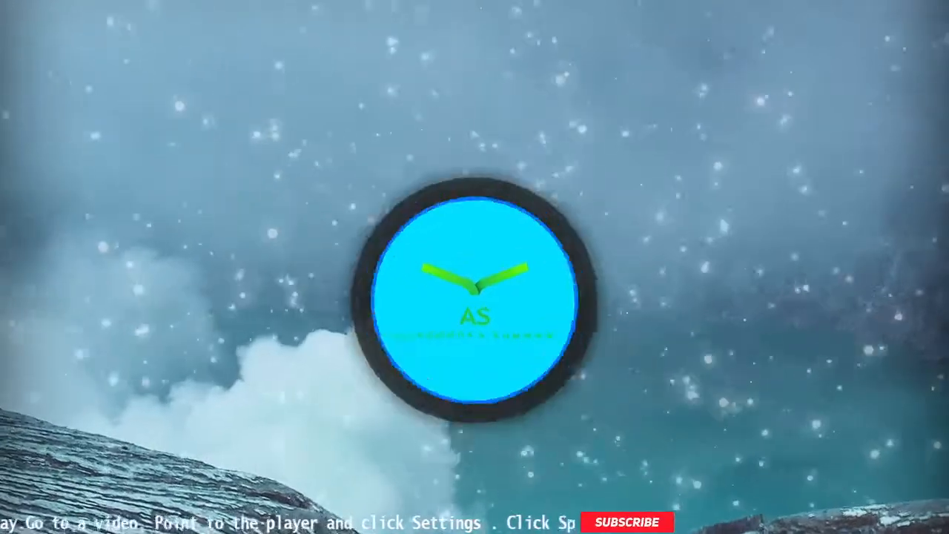
{"action": "left_click", "coordinate": [626, 521]}
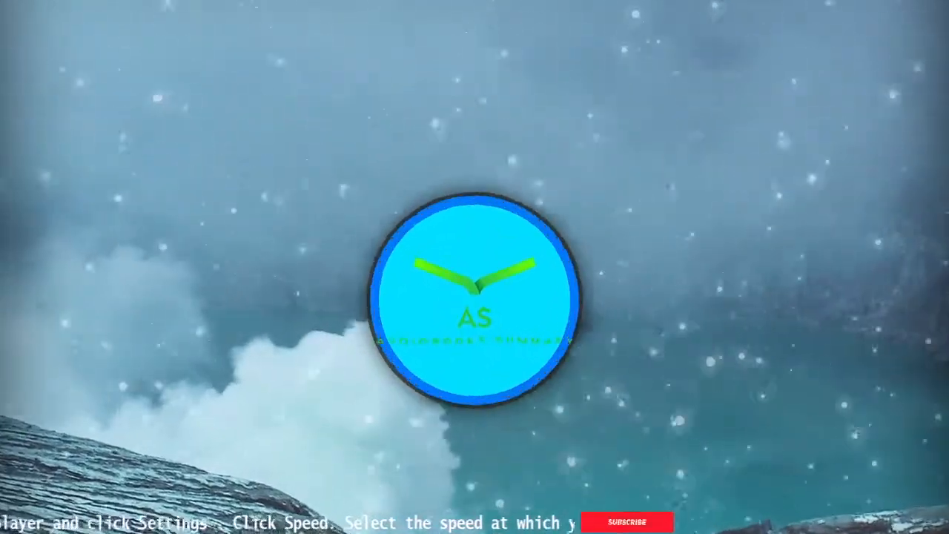
{"action": "left_click", "coordinate": [626, 521]}
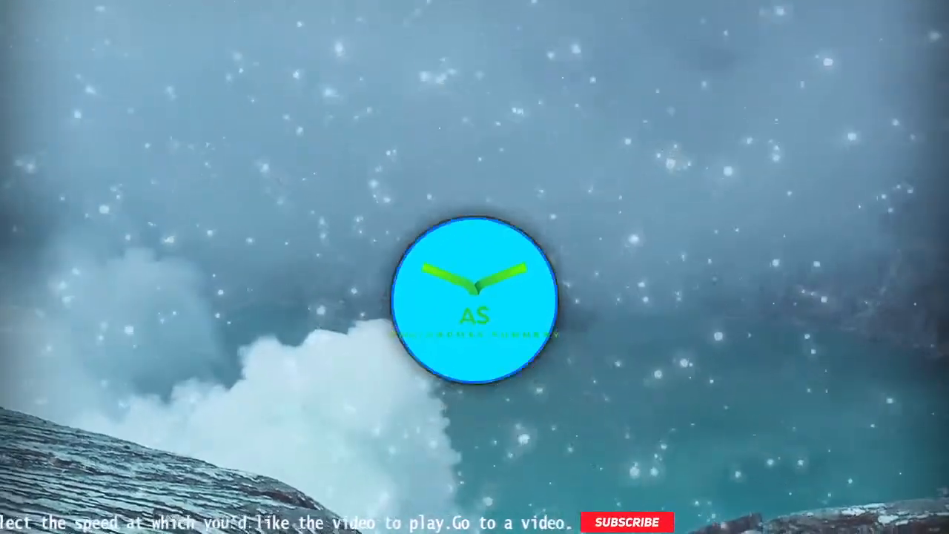
{"action": "left_click", "coordinate": [626, 521]}
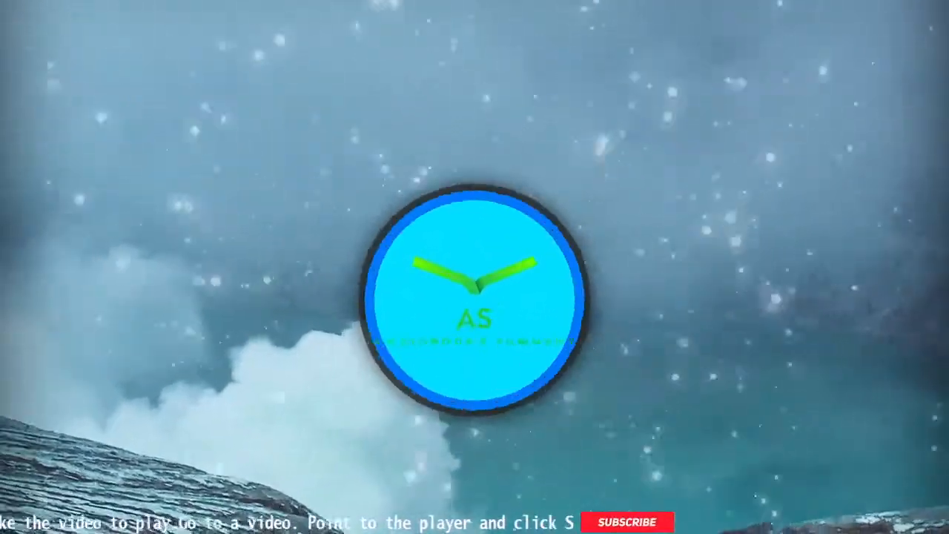
{"action": "left_click", "coordinate": [625, 521]}
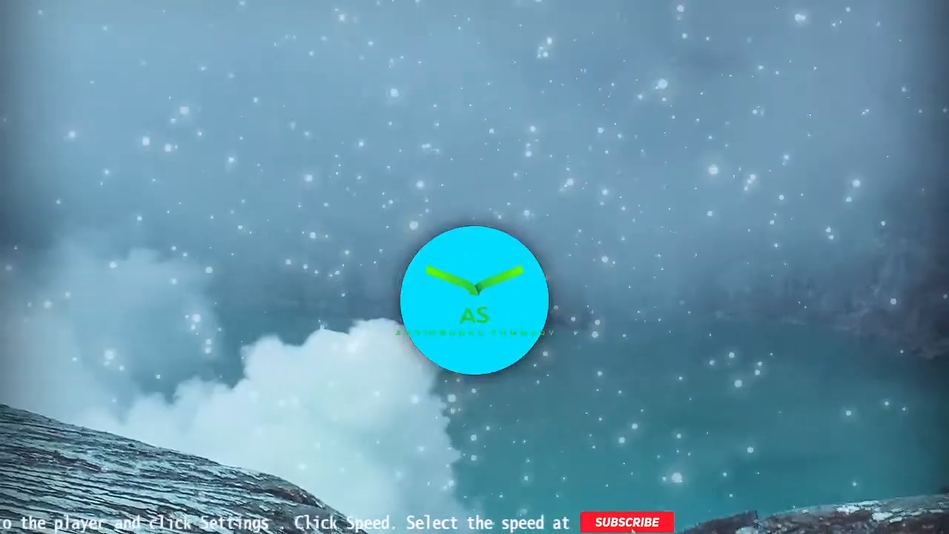
{"action": "left_click", "coordinate": [627, 521]}
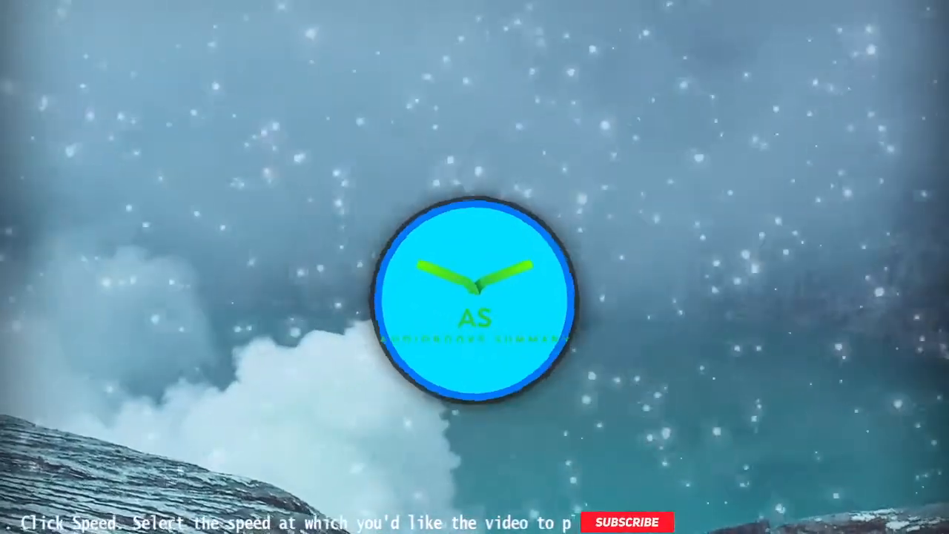
{"action": "left_click", "coordinate": [607, 521]}
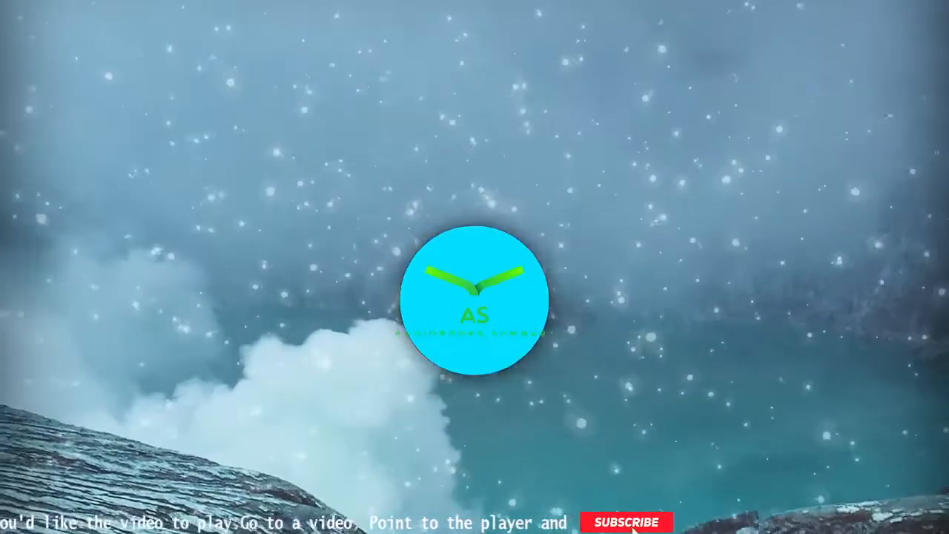
{"action": "left_click", "coordinate": [627, 522]}
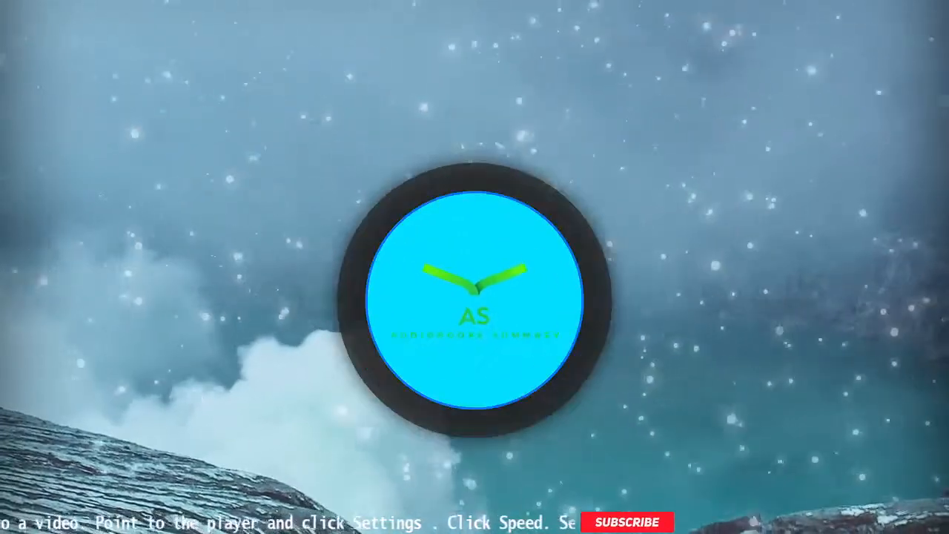
{"action": "left_click", "coordinate": [607, 521]}
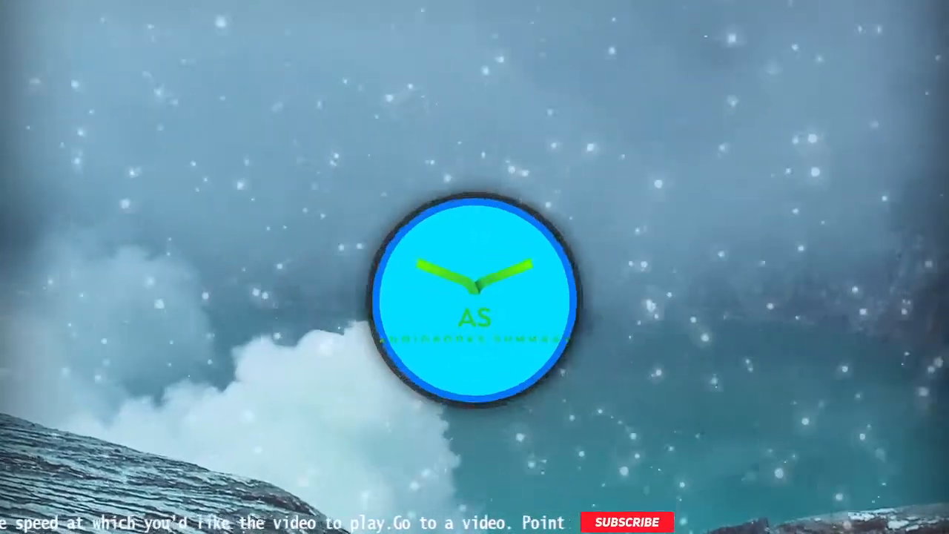
{"action": "left_click", "coordinate": [606, 521]}
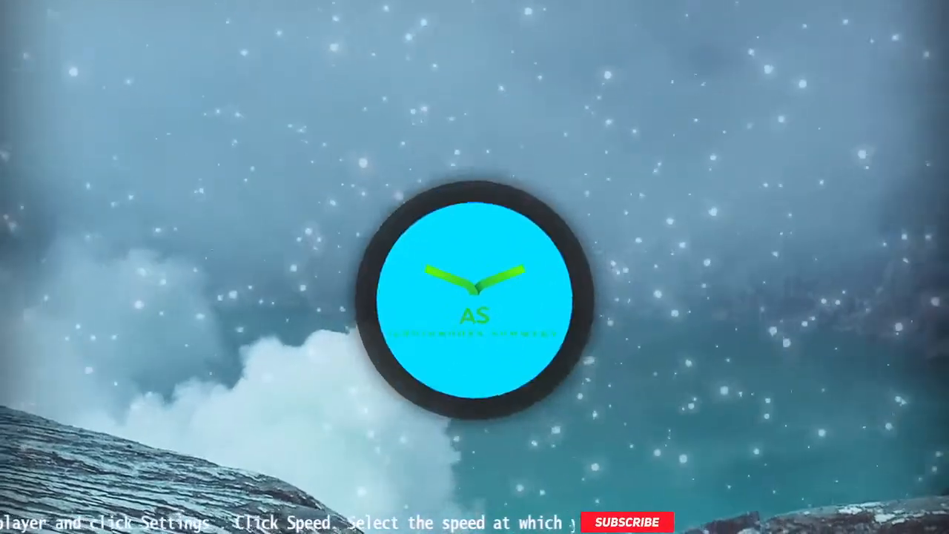
{"action": "left_click", "coordinate": [626, 521]}
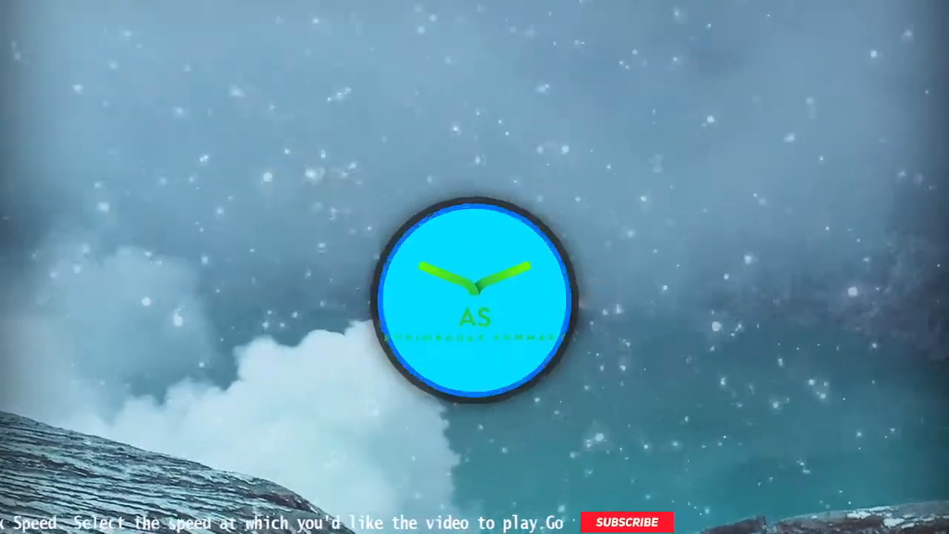
{"action": "left_click", "coordinate": [627, 521]}
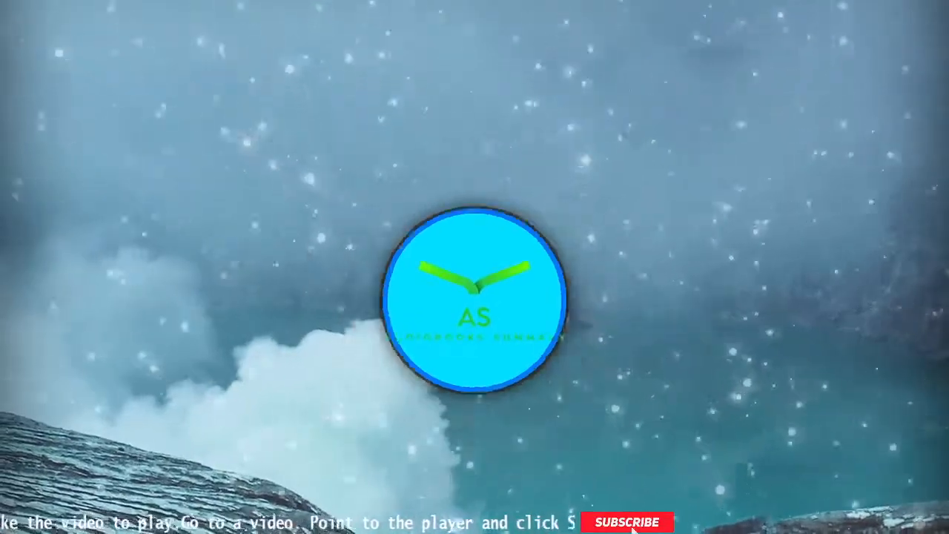
{"action": "left_click", "coordinate": [605, 521]}
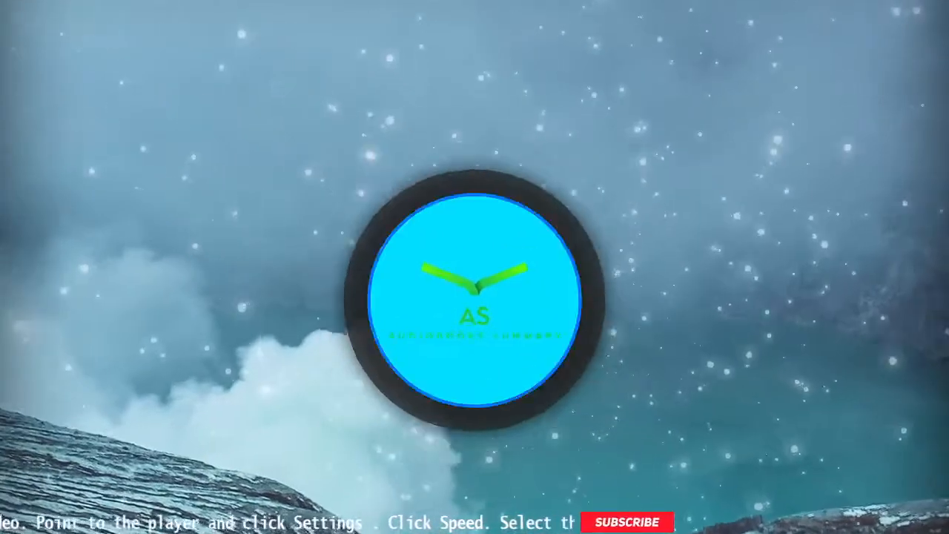
{"action": "left_click", "coordinate": [626, 521]}
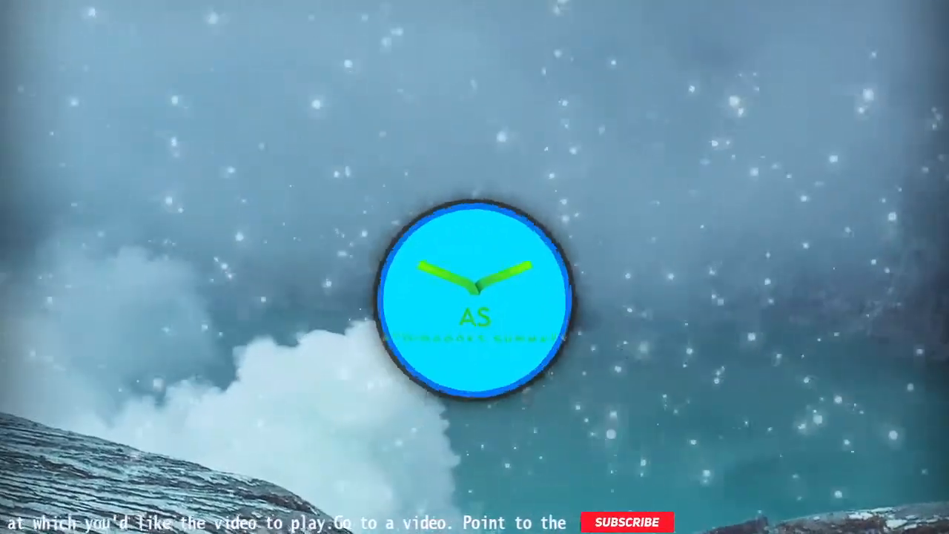
{"action": "left_click", "coordinate": [626, 521]}
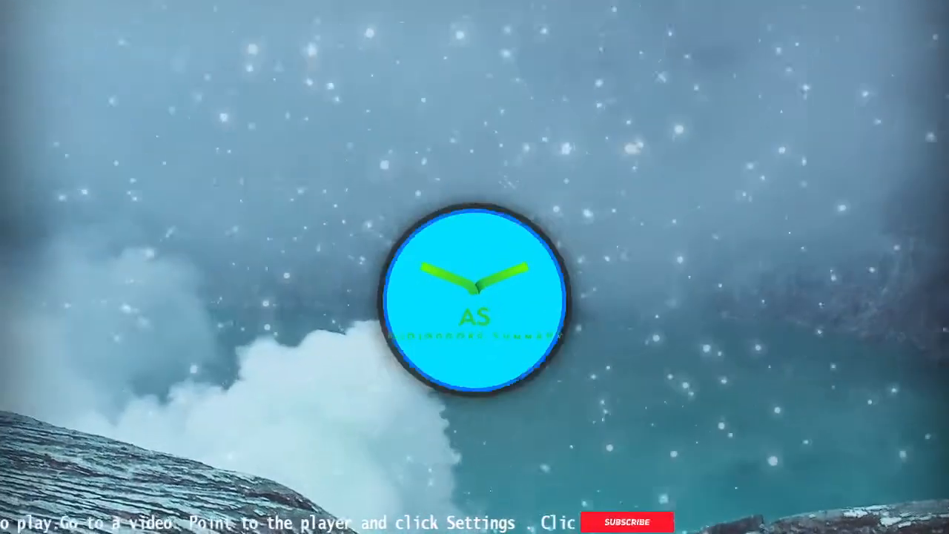
{"action": "left_click", "coordinate": [627, 521]}
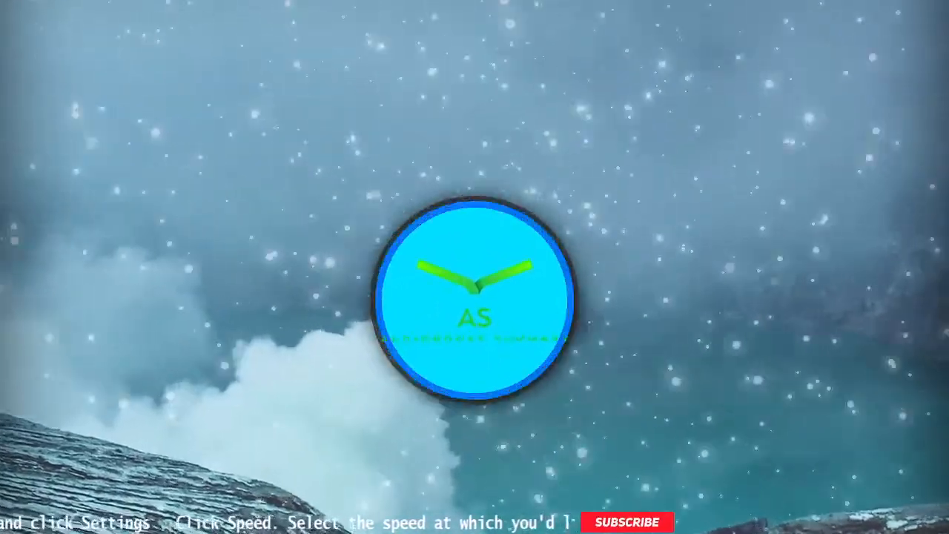
{"action": "left_click", "coordinate": [627, 521]}
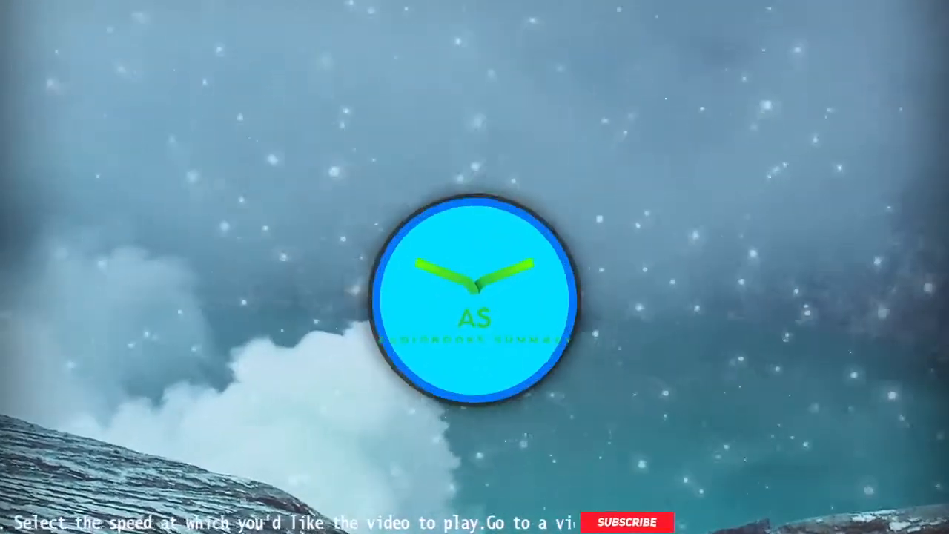
{"action": "left_click", "coordinate": [626, 521]}
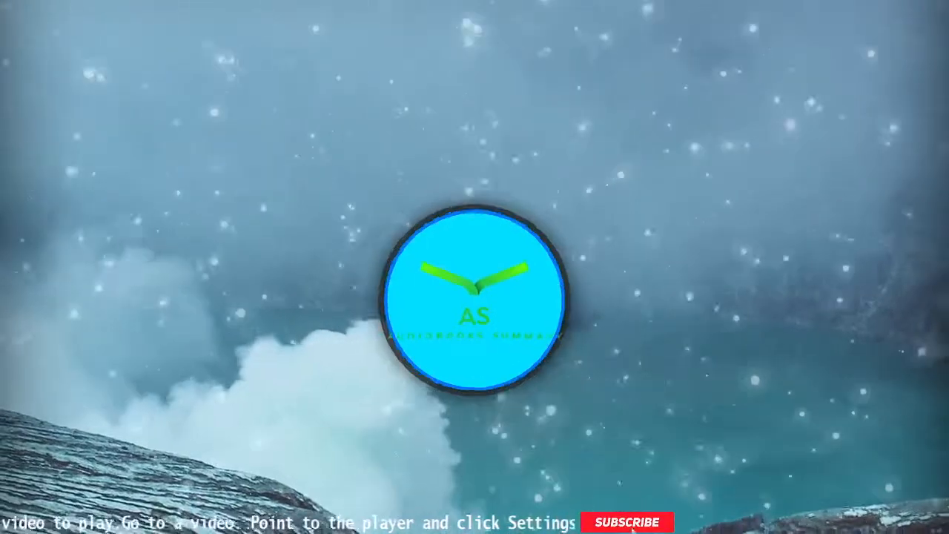
{"action": "left_click", "coordinate": [626, 522]}
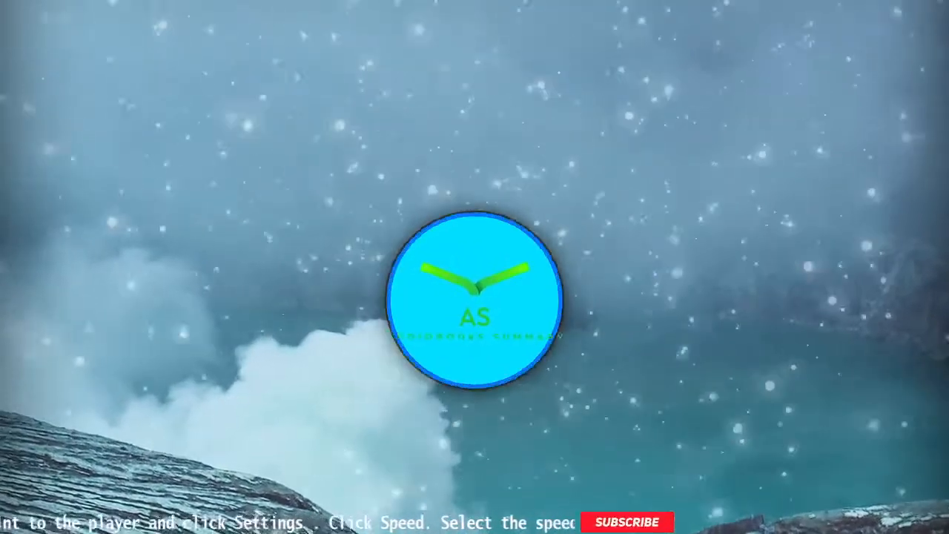
{"action": "left_click", "coordinate": [627, 521]}
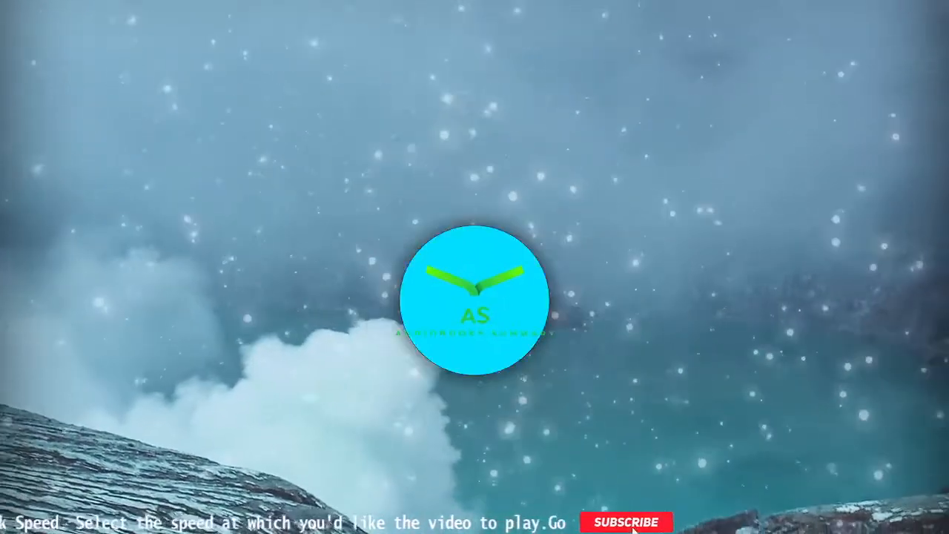
{"action": "left_click", "coordinate": [625, 521]}
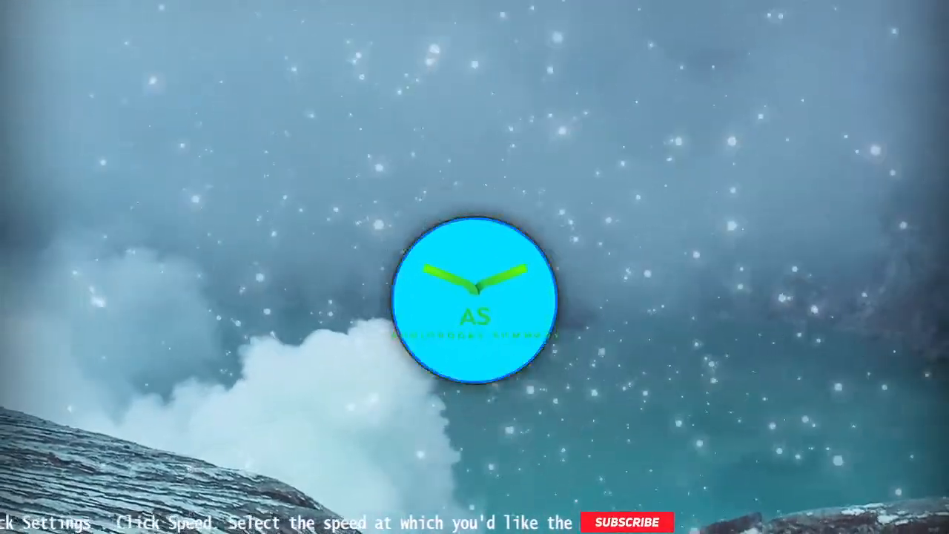
{"action": "left_click", "coordinate": [626, 521]}
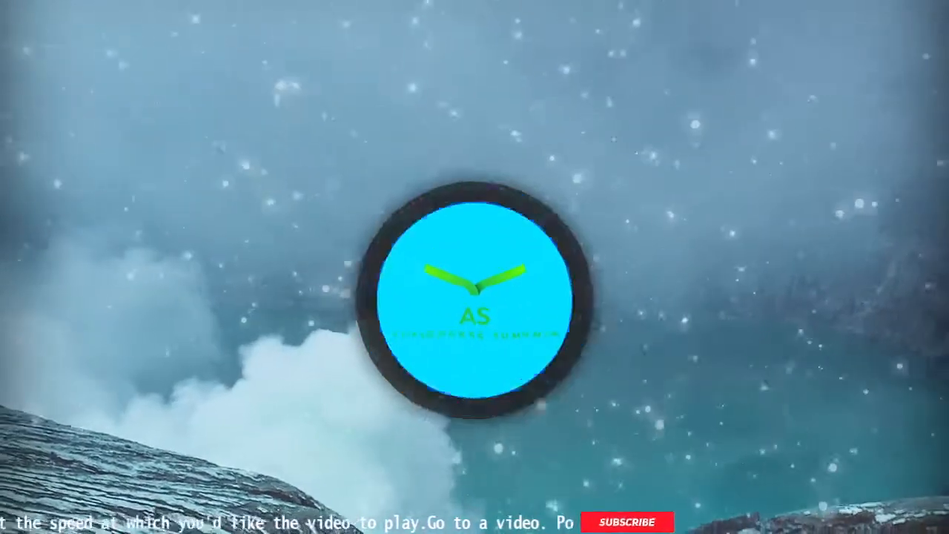
{"action": "left_click", "coordinate": [612, 521]}
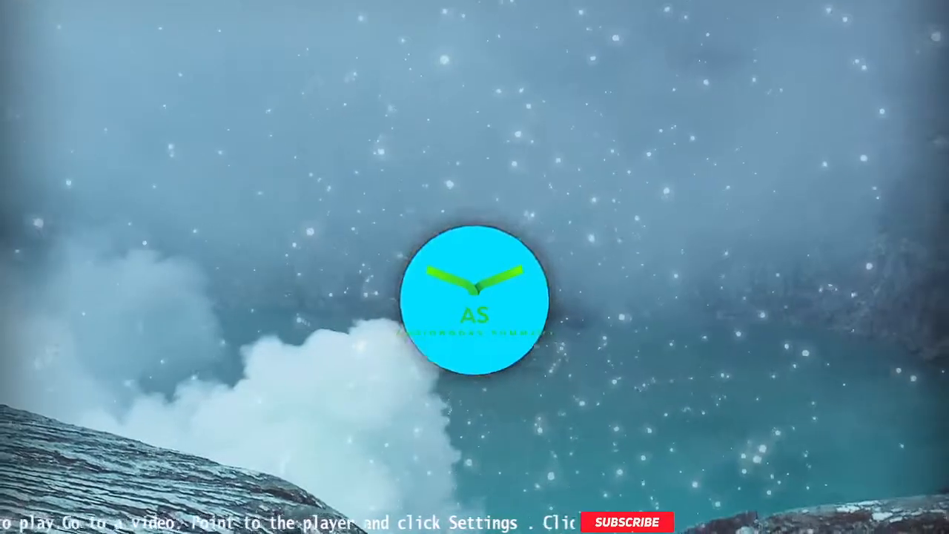
{"action": "left_click", "coordinate": [627, 521]}
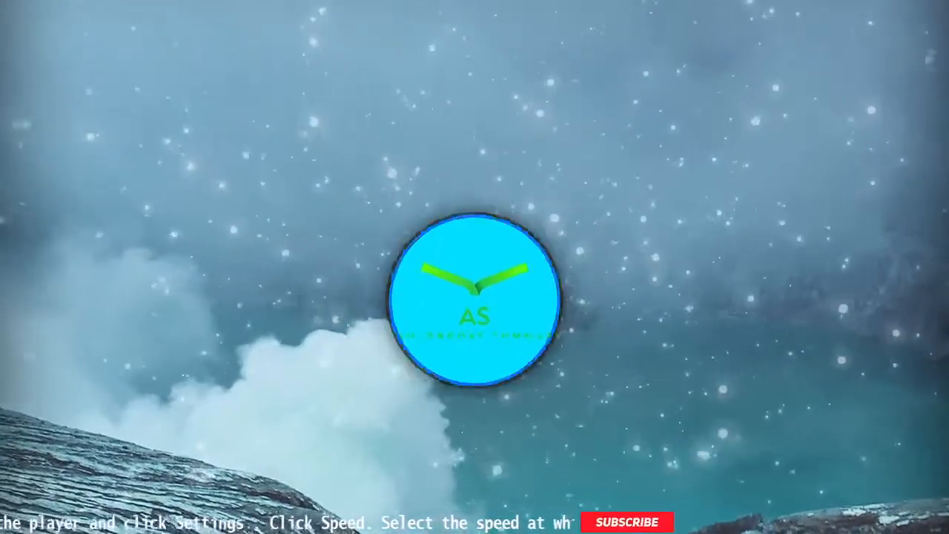
{"action": "left_click", "coordinate": [626, 521]}
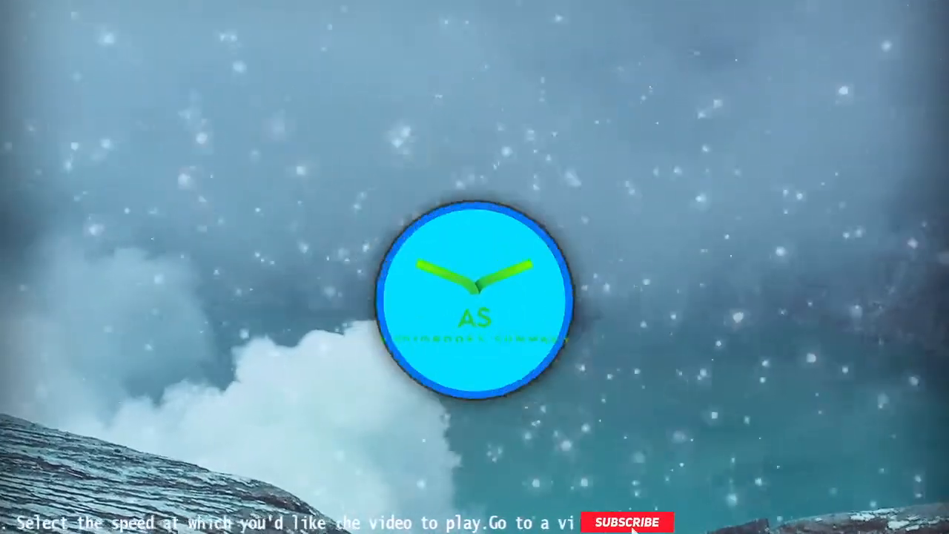
{"action": "left_click", "coordinate": [608, 521]}
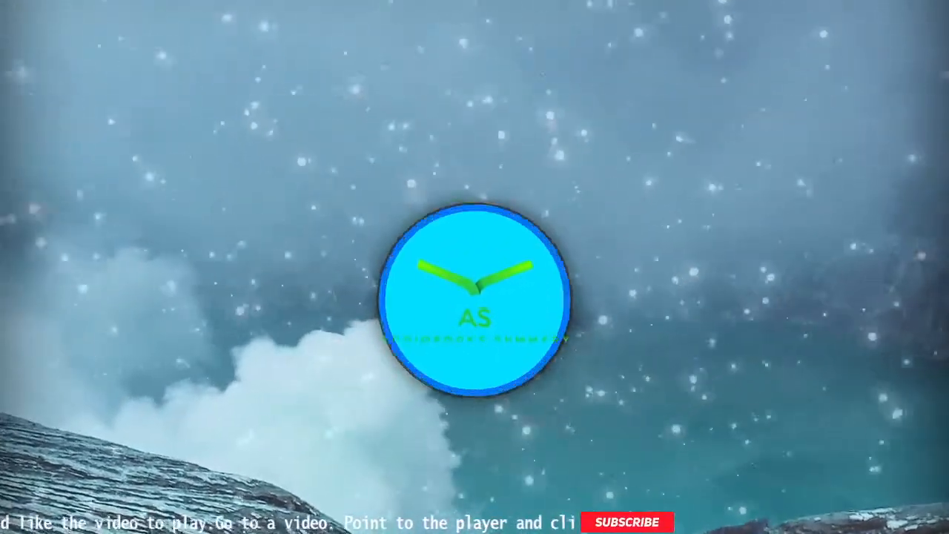
{"action": "left_click", "coordinate": [626, 521]}
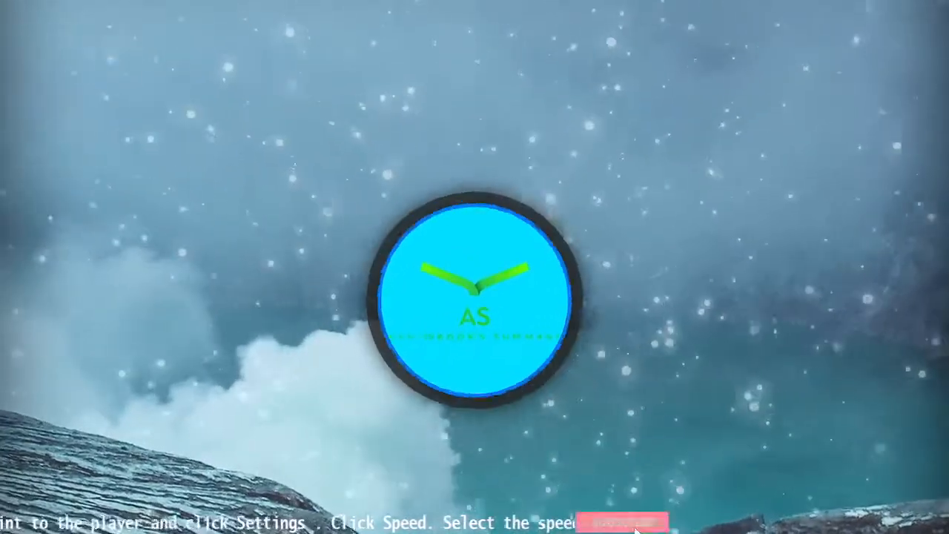
{"action": "left_click", "coordinate": [625, 521]}
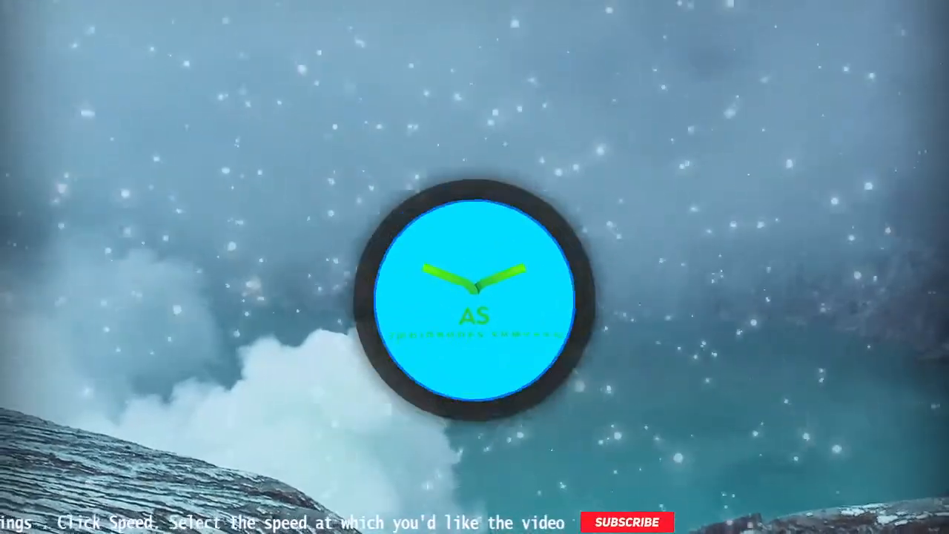
{"action": "left_click", "coordinate": [627, 521]}
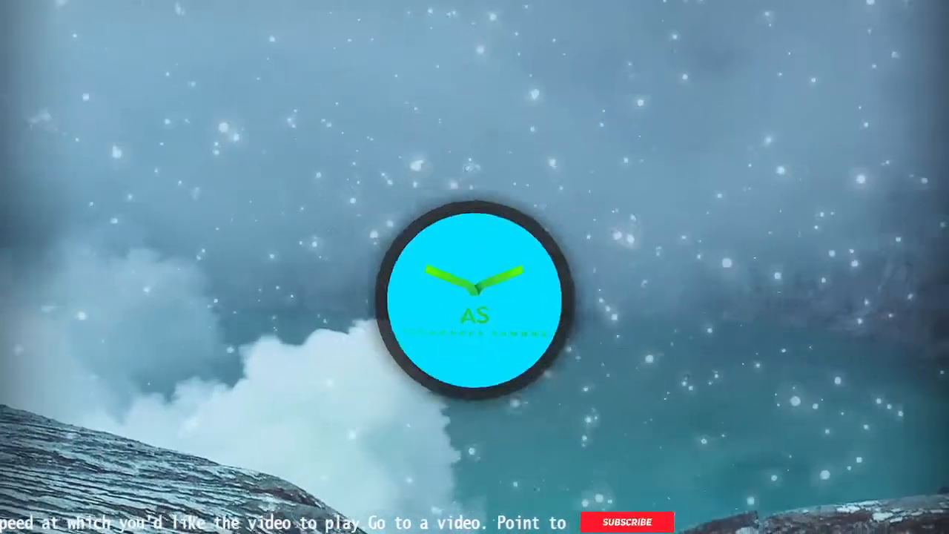
{"action": "left_click", "coordinate": [626, 521]}
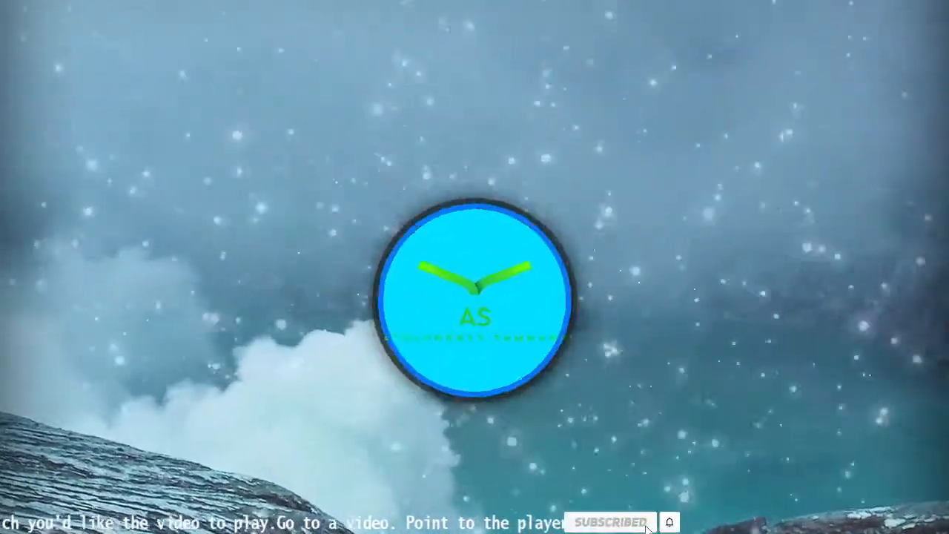